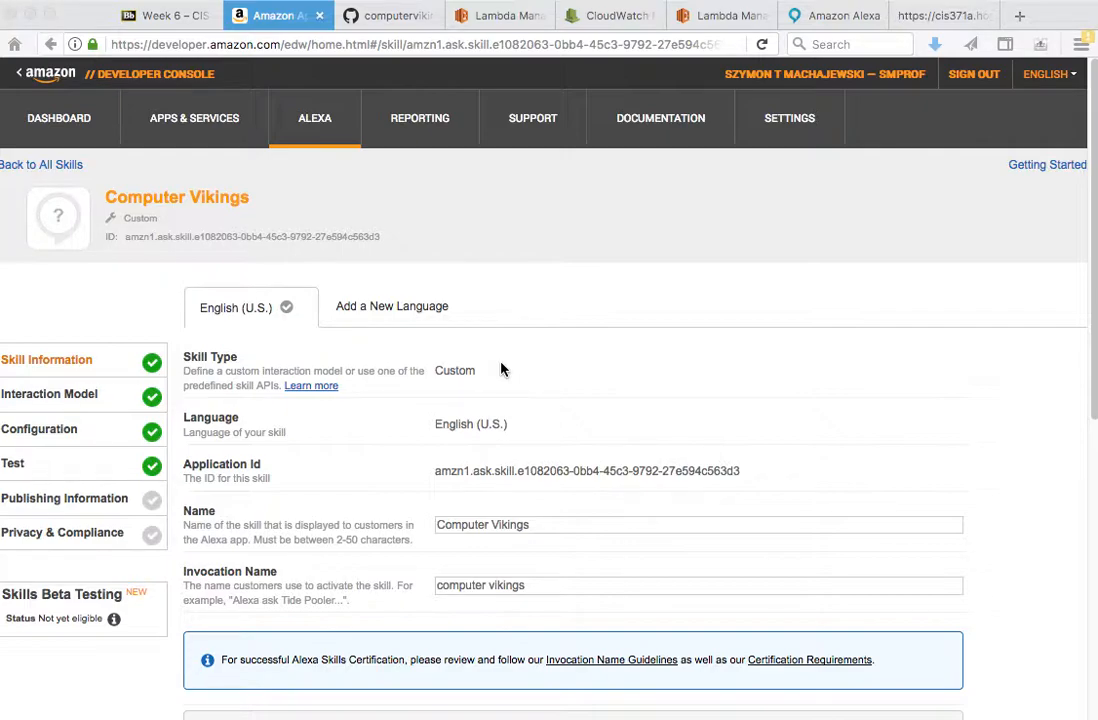
pyautogui.moveTo(388, 168)
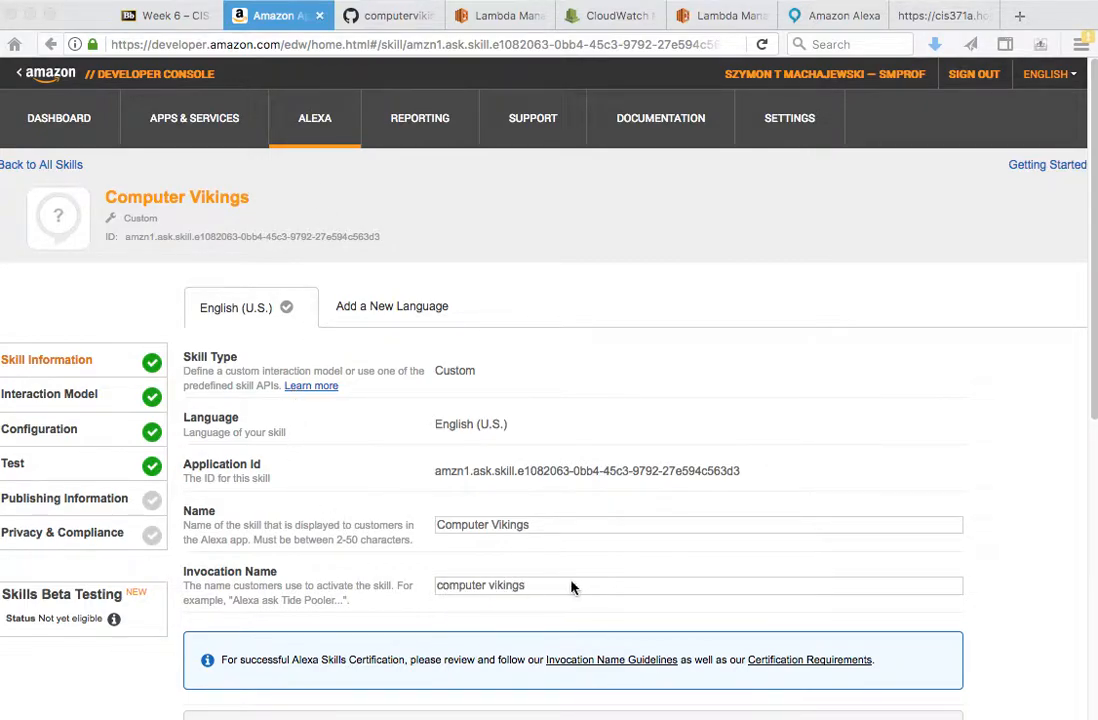
pyautogui.moveTo(48, 438)
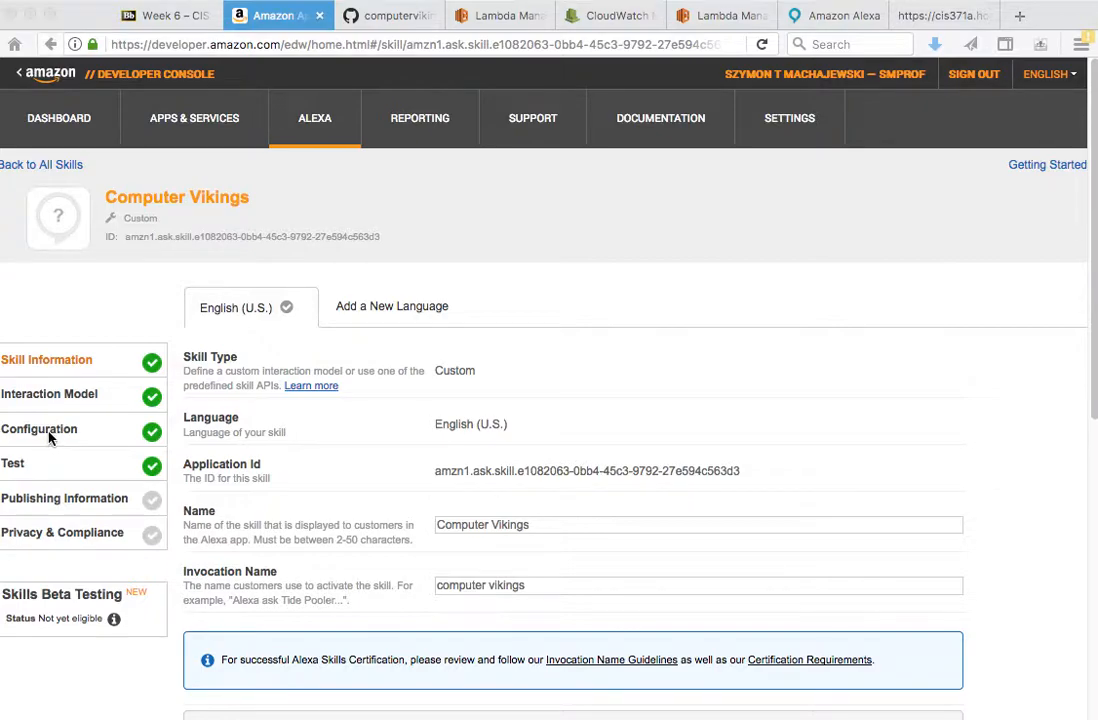
pyautogui.moveTo(70, 436)
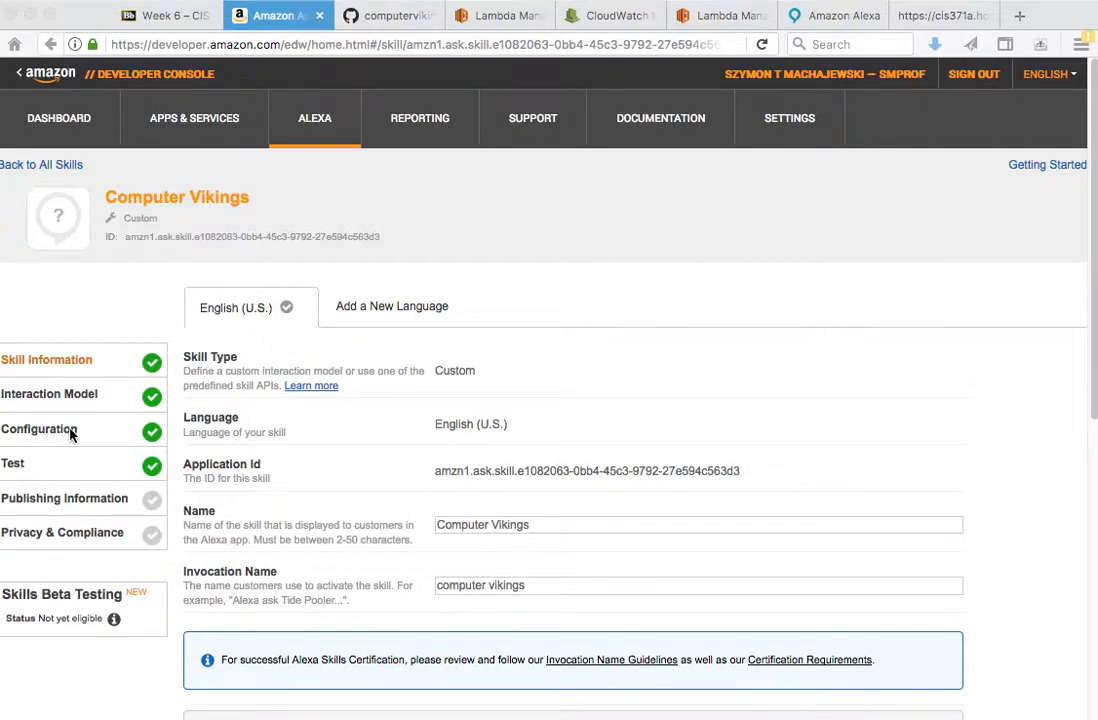
# Review the skill's Lambda ARN endpoint and the AMAZON.HelpIntent handler code behind it.
pyautogui.click(40, 428)
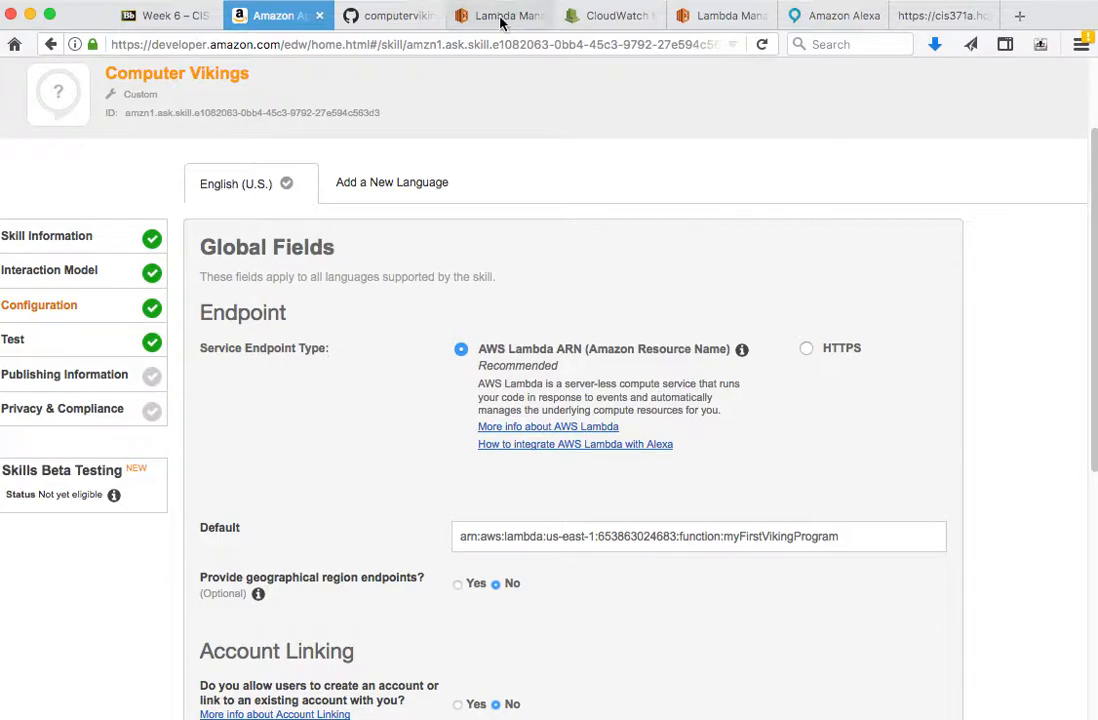
pyautogui.click(500, 16)
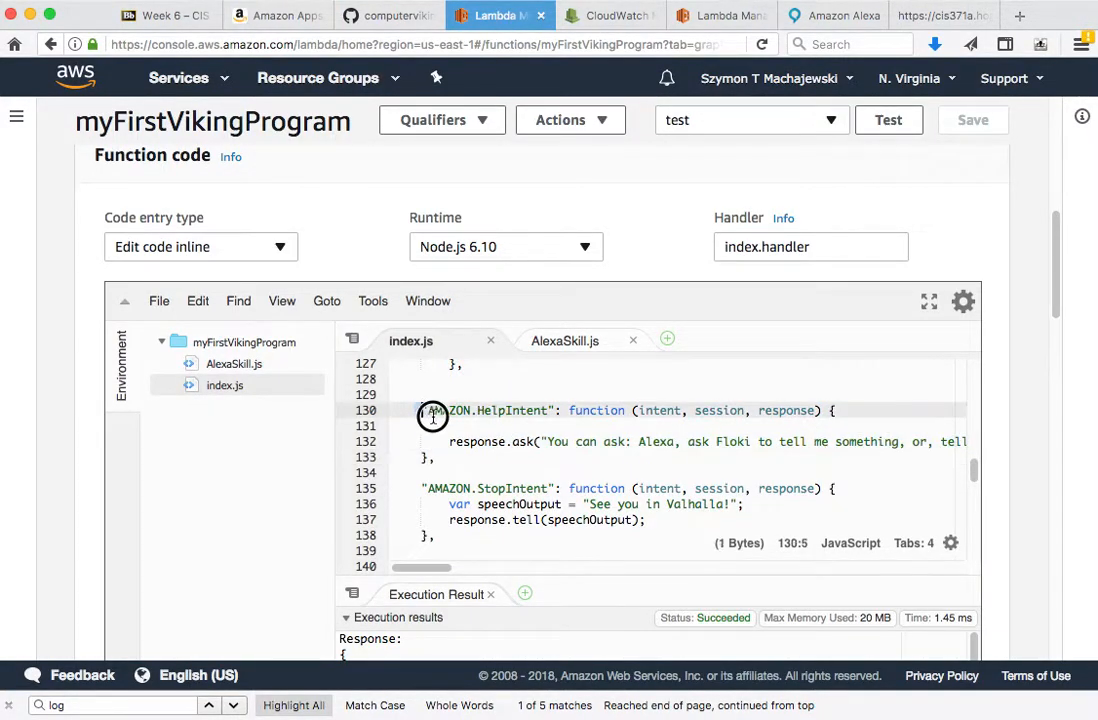
pyautogui.moveTo(430, 410); pyautogui.dragTo(432, 456)
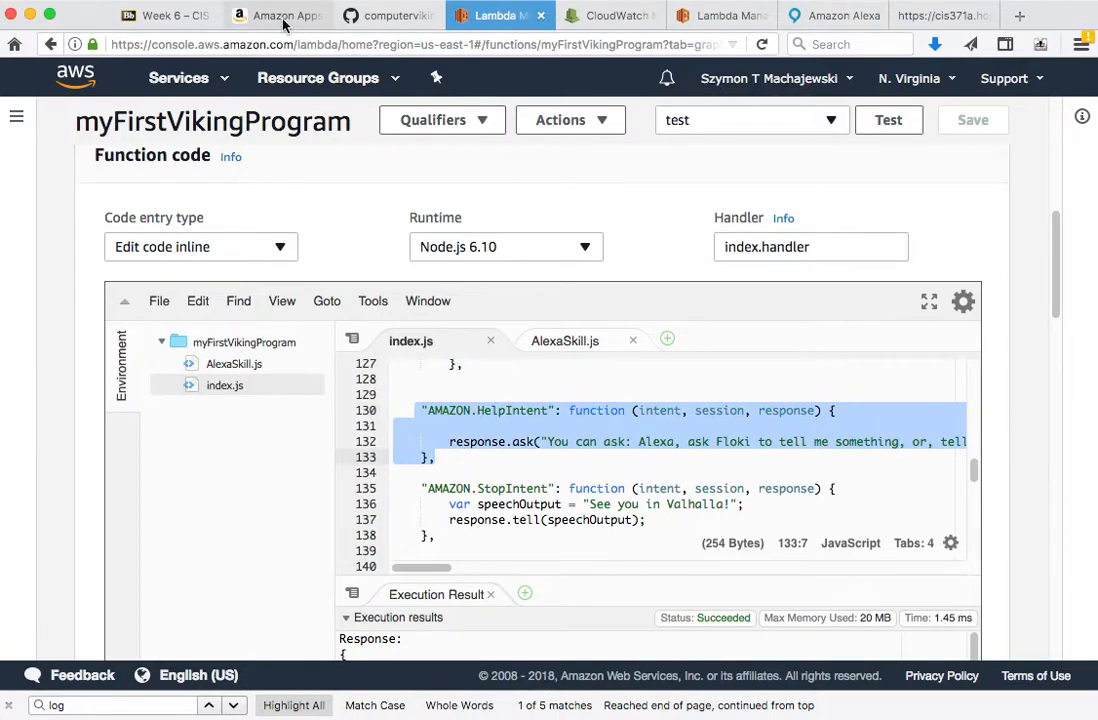
pyautogui.click(278, 16)
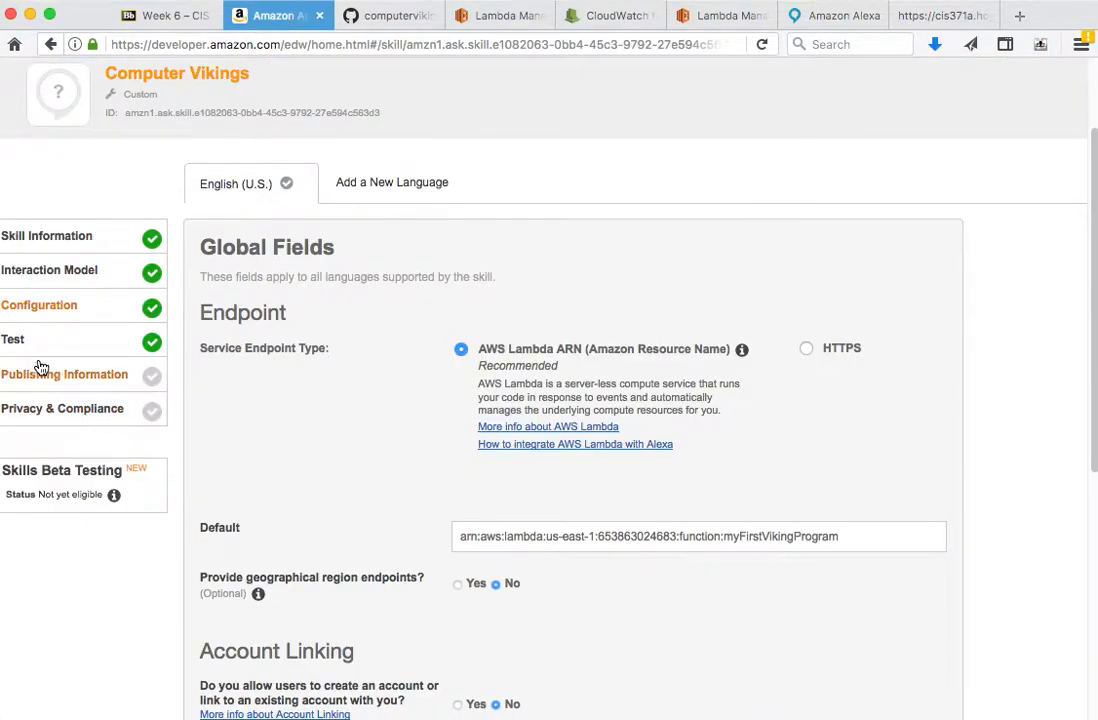
# Send 'open computer vikings' to the skill in the Service Simulator.
pyautogui.click(12, 340)
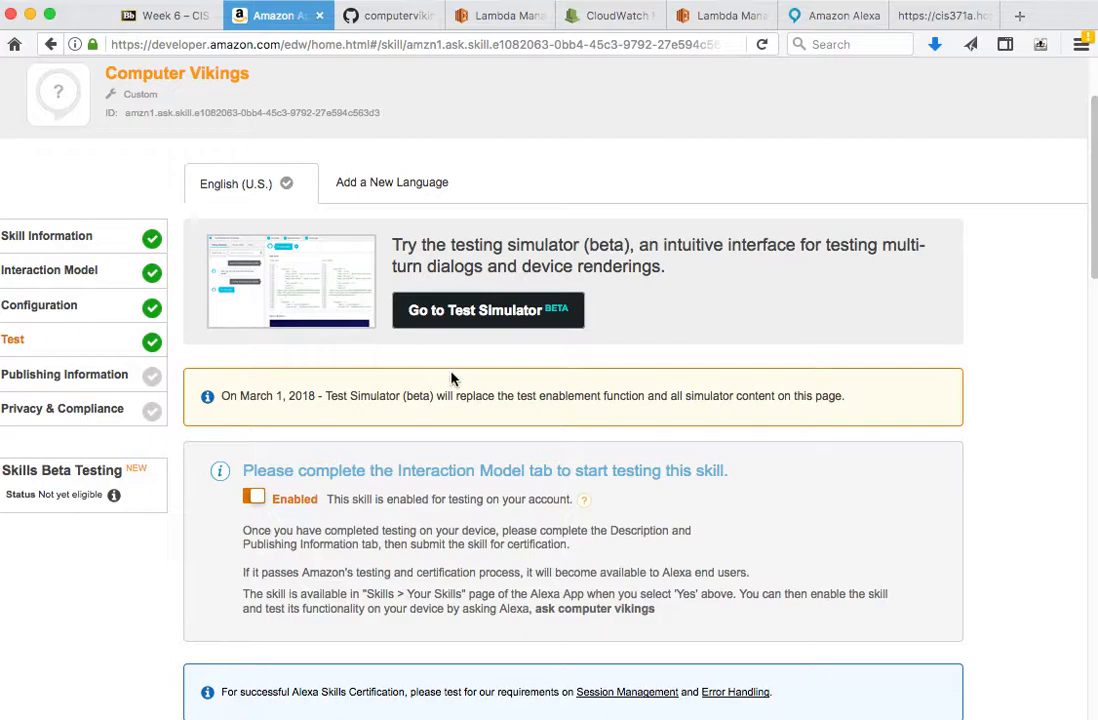
pyautogui.scroll(-3)
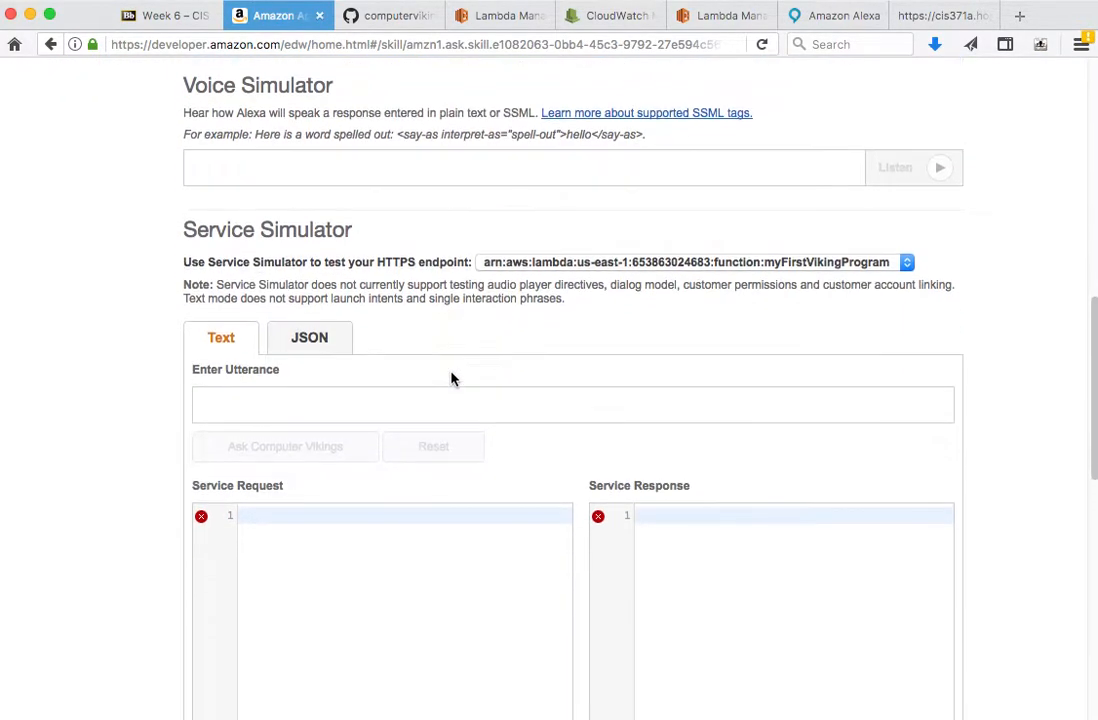
pyautogui.write('open computer vikin')
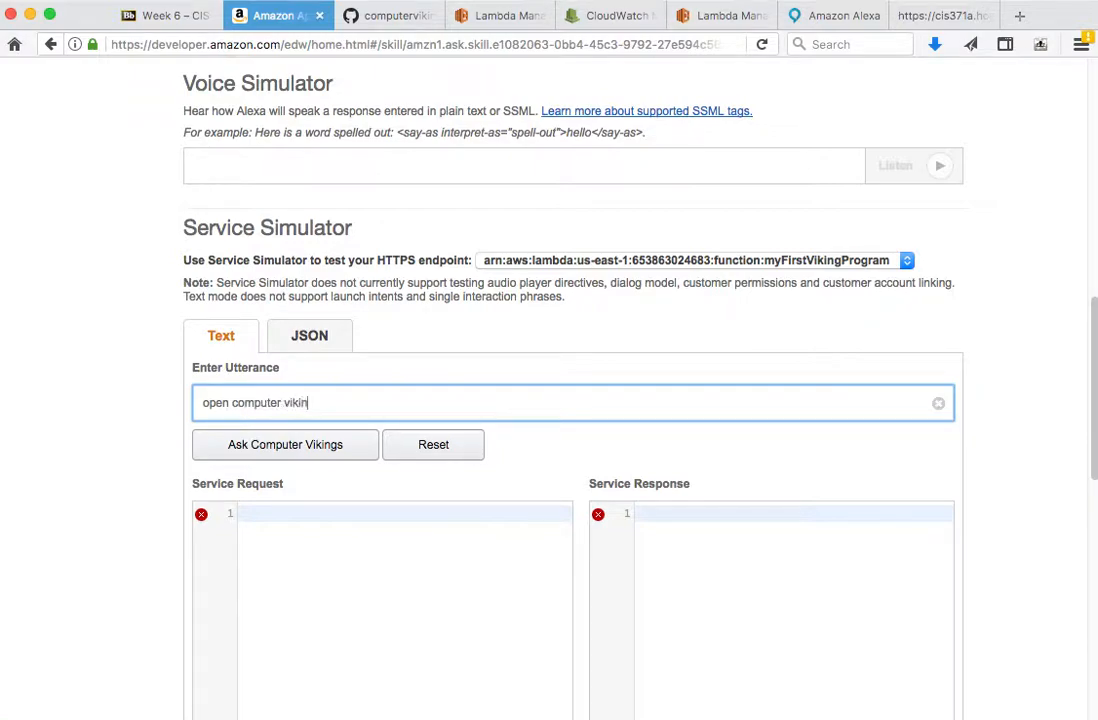
pyautogui.click(284, 444)
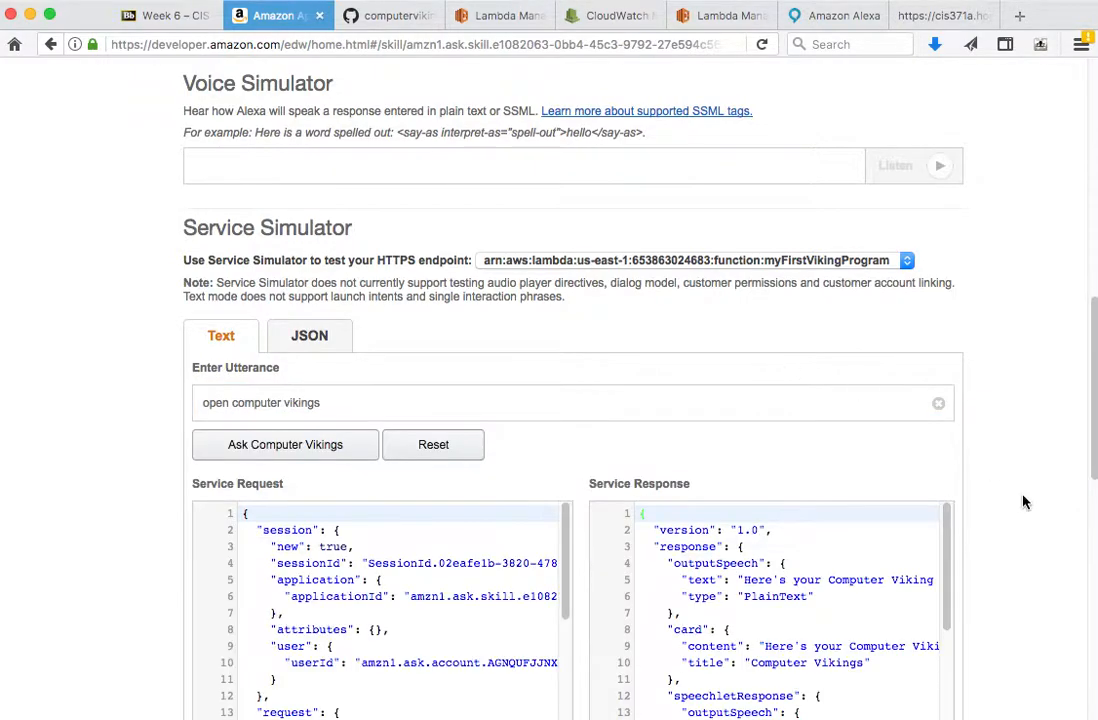
# Send 'help' to the skill and review the returned reprompt text.
pyautogui.scroll(-3)
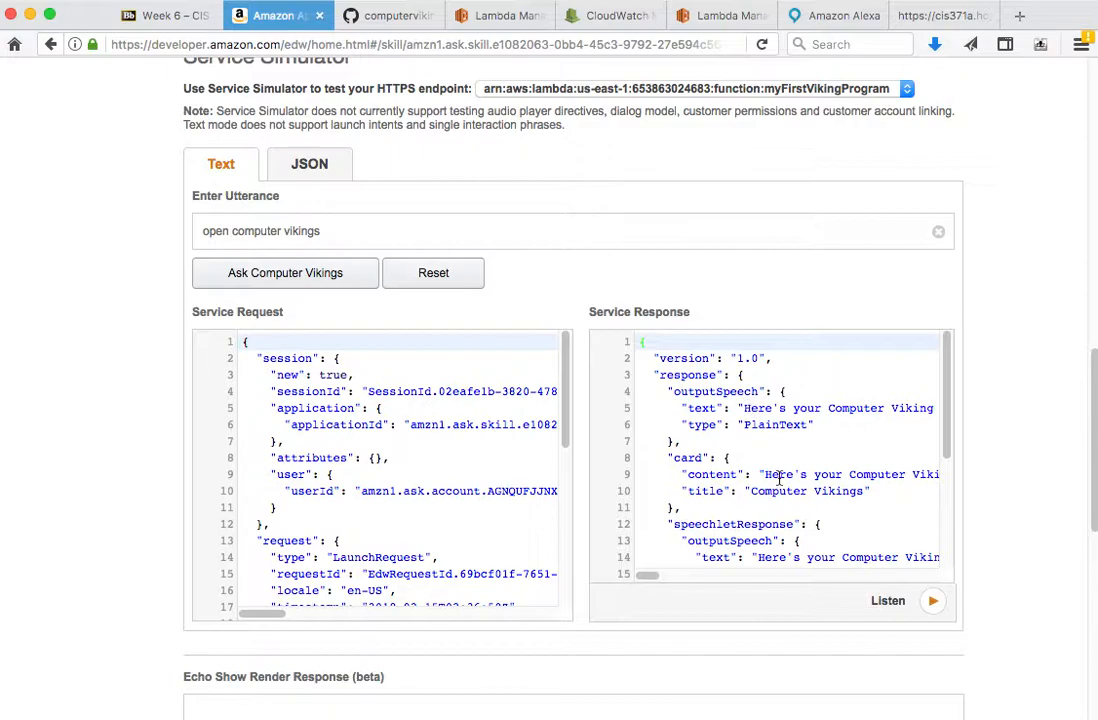
pyautogui.click(576, 232)
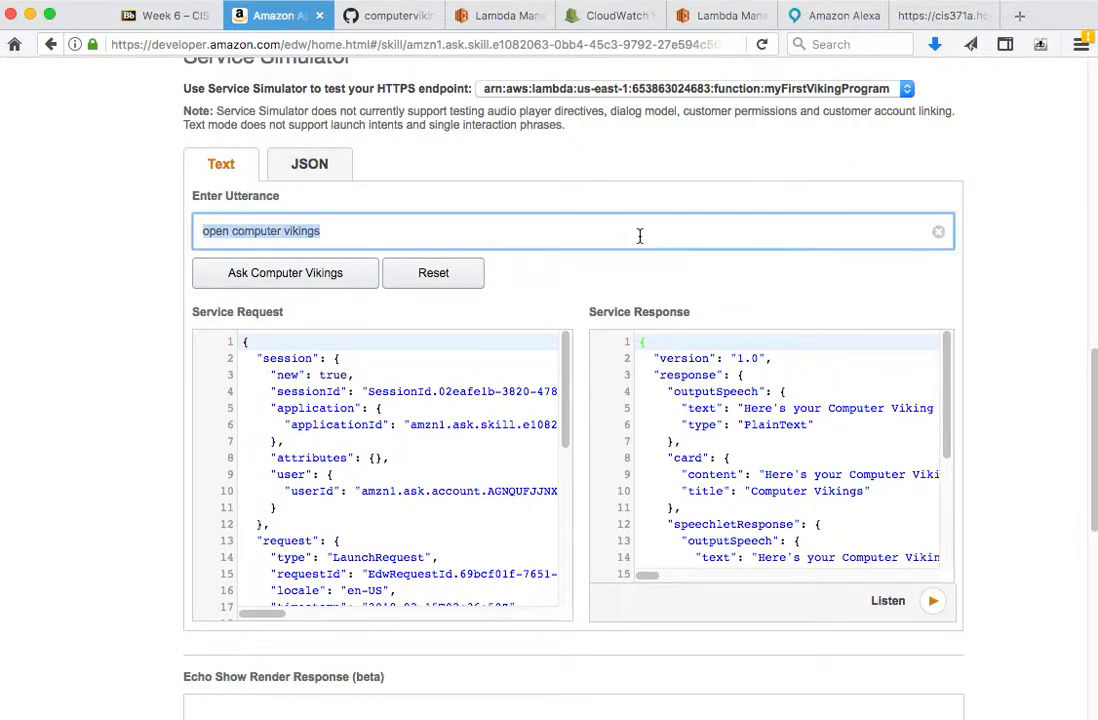
pyautogui.write('help')
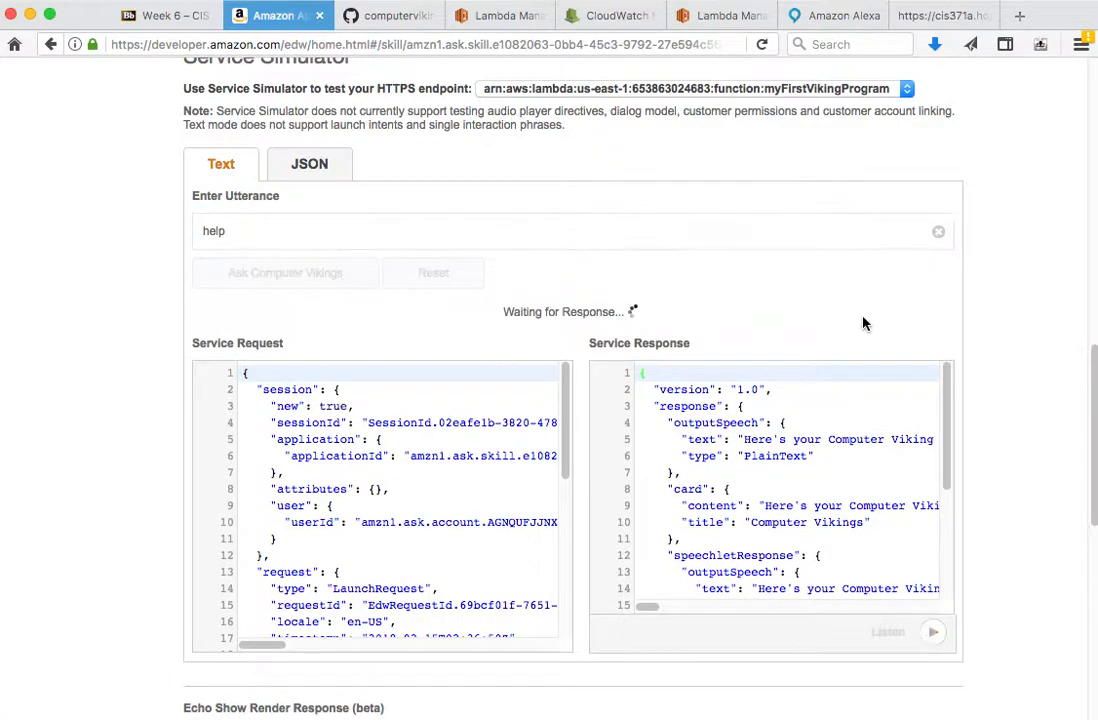
pyautogui.click(284, 272)
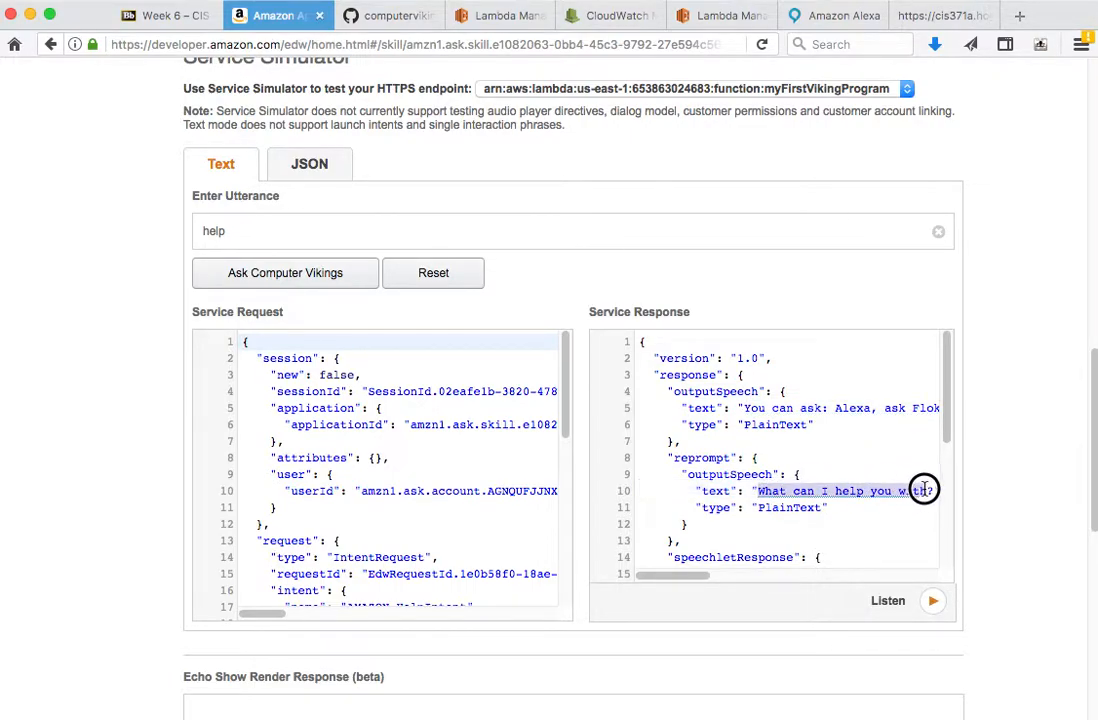
pyautogui.click(496, 16)
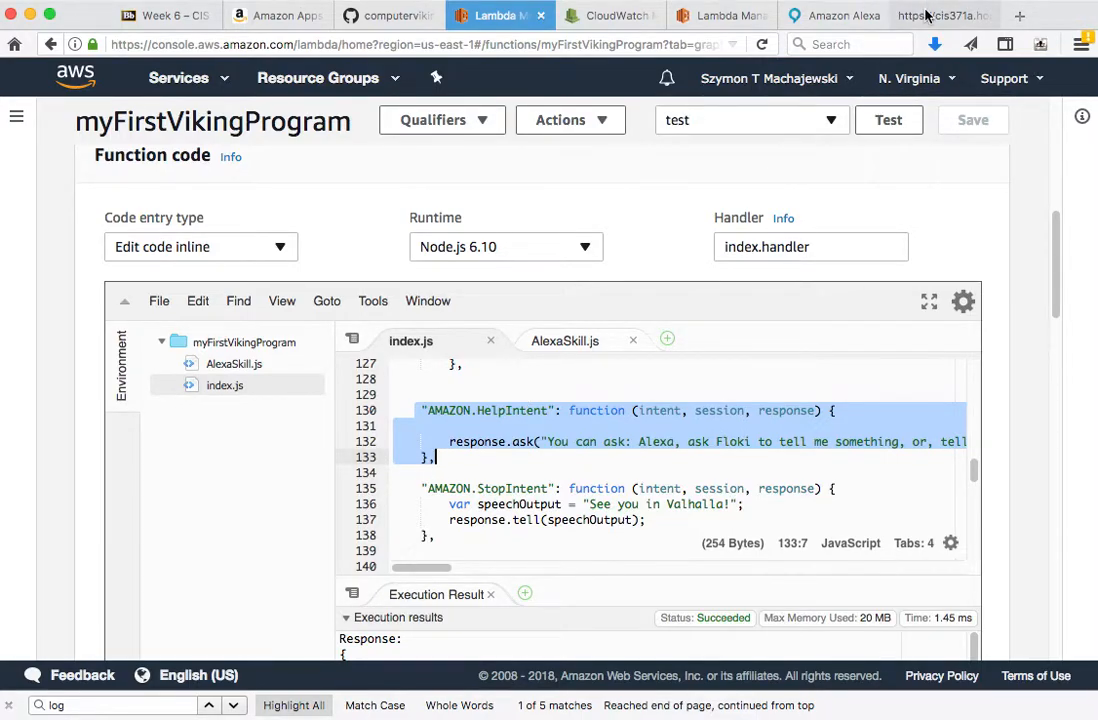
# List alexa.php on the server terminal with cat alexa.php.
pyautogui.click(940, 16)
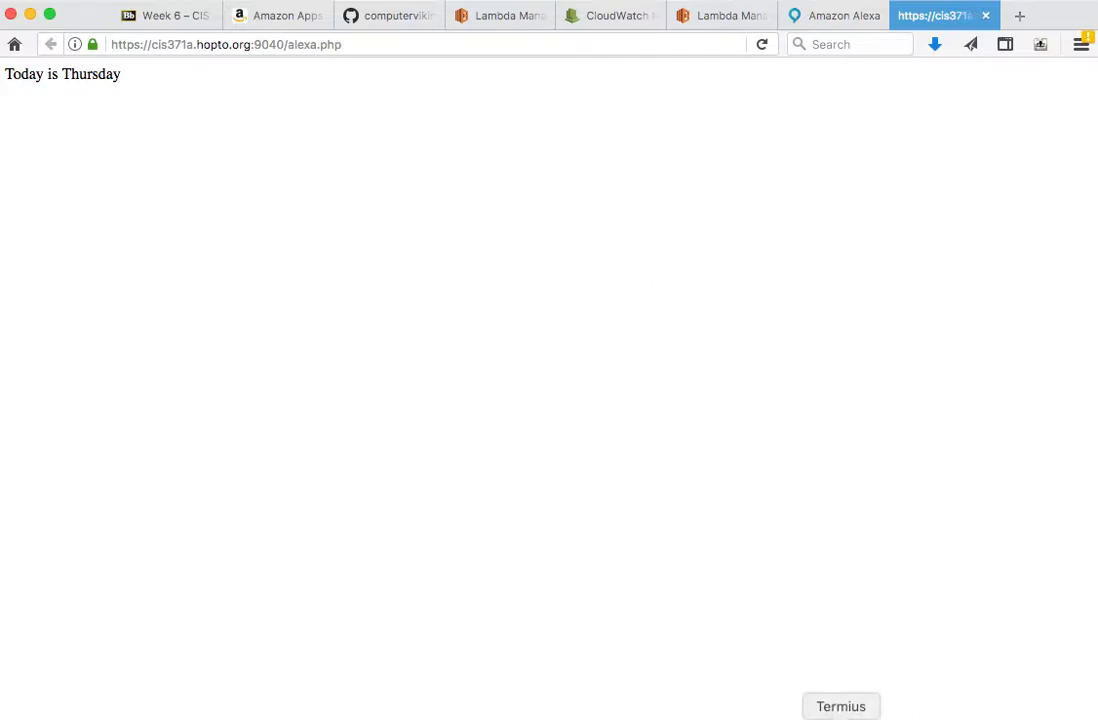
pyautogui.click(840, 706)
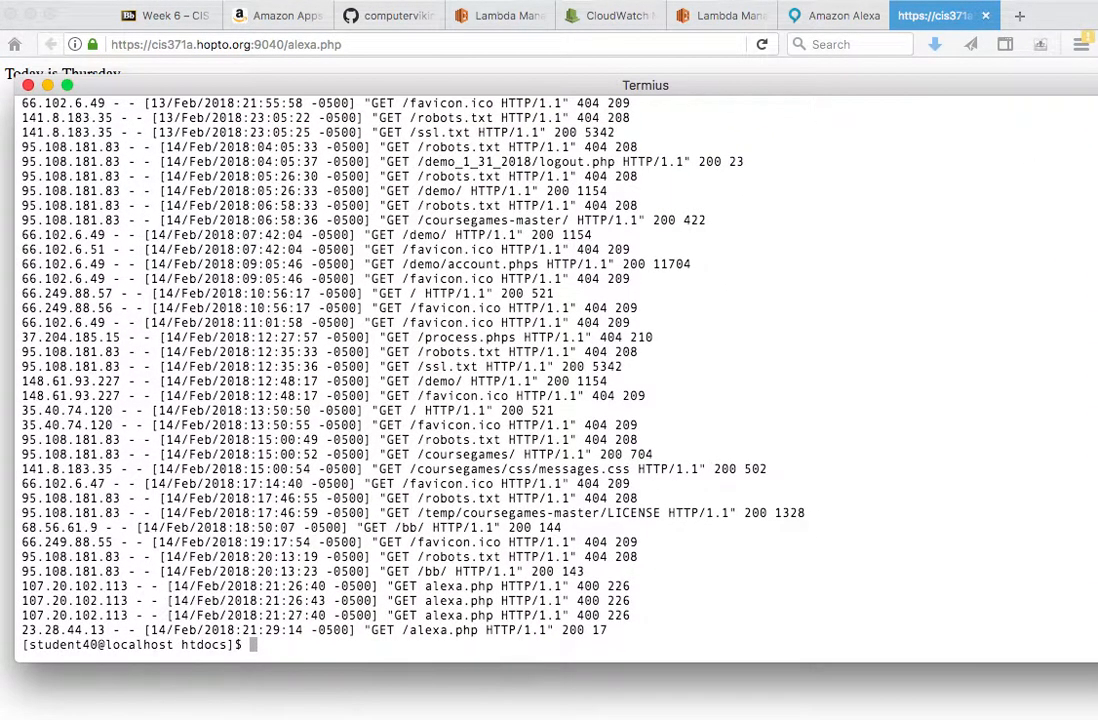
pyautogui.write('clear')
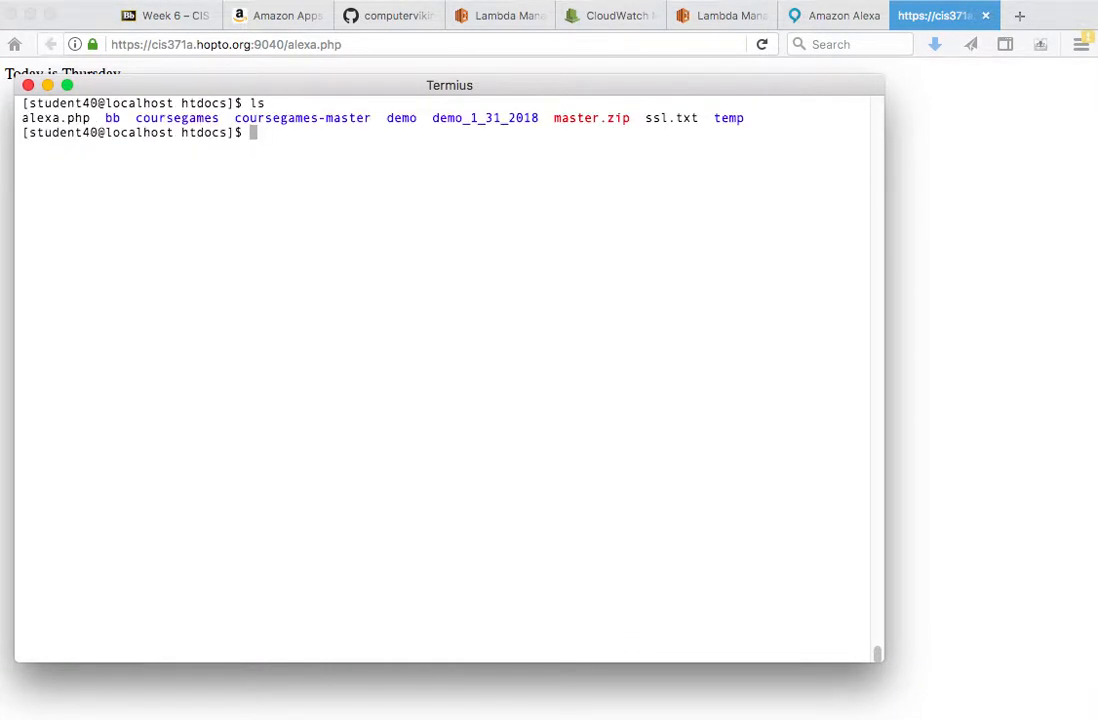
pyautogui.write('cat alexa.php')
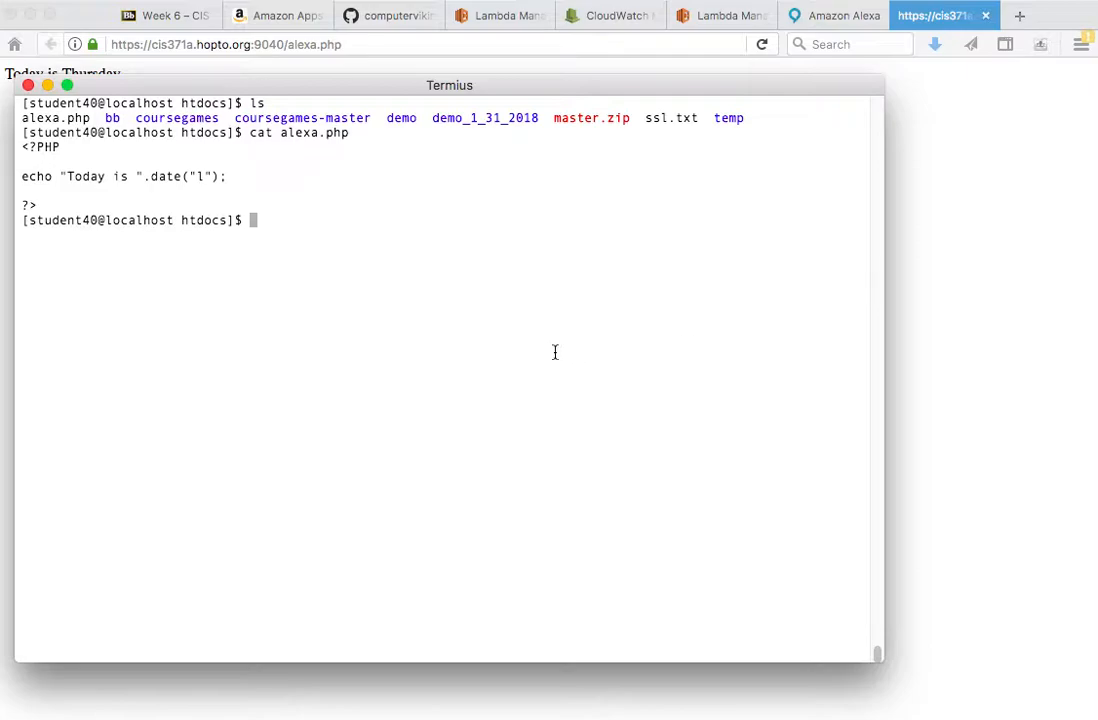
pyautogui.moveTo(148, 176)
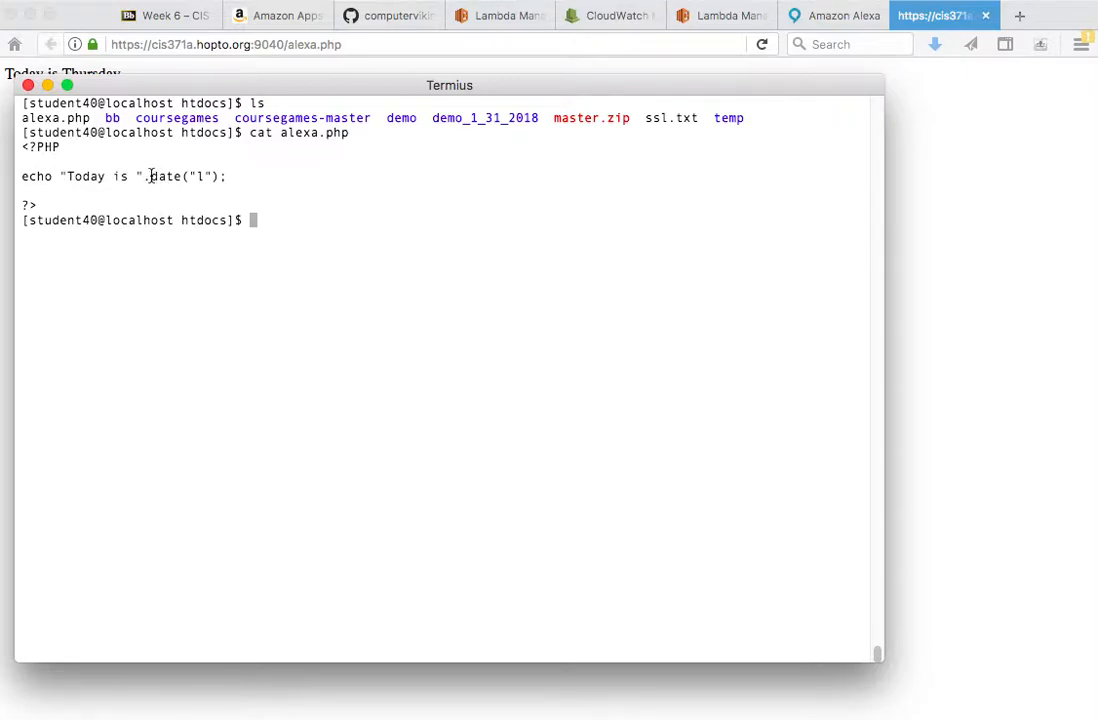
# Check the date() echo in alexa.php and that the page reads 'Today is Thursday'.
pyautogui.moveTo(148, 176); pyautogui.dragTo(228, 176)
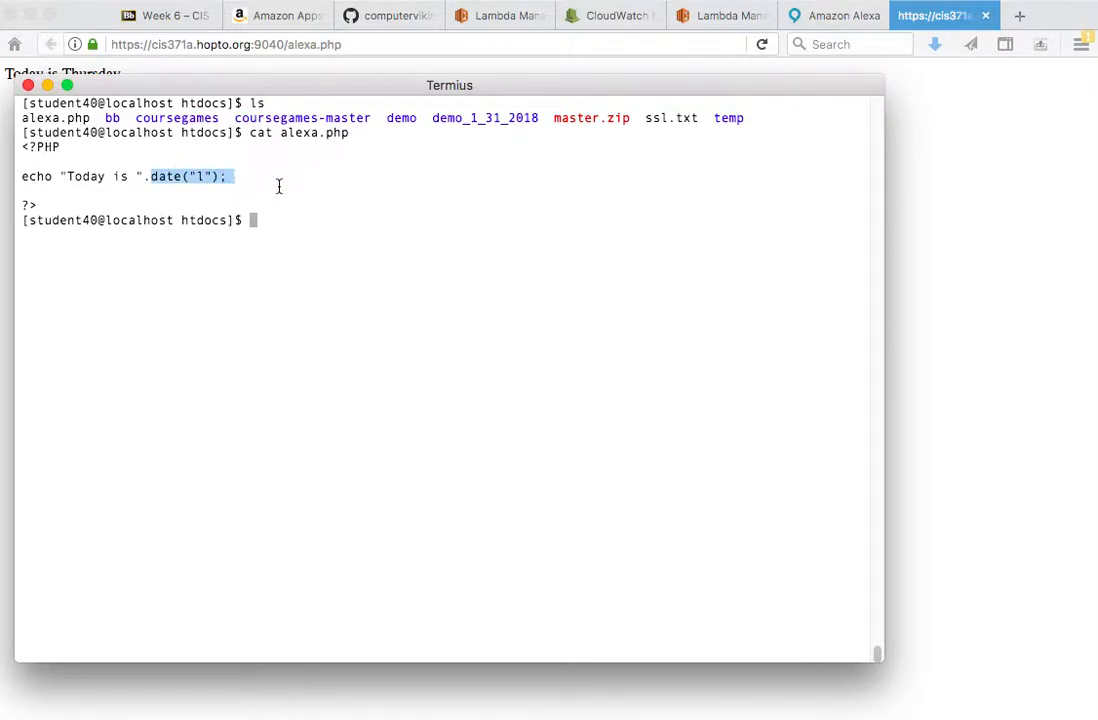
pyautogui.write('cat alexa.php')
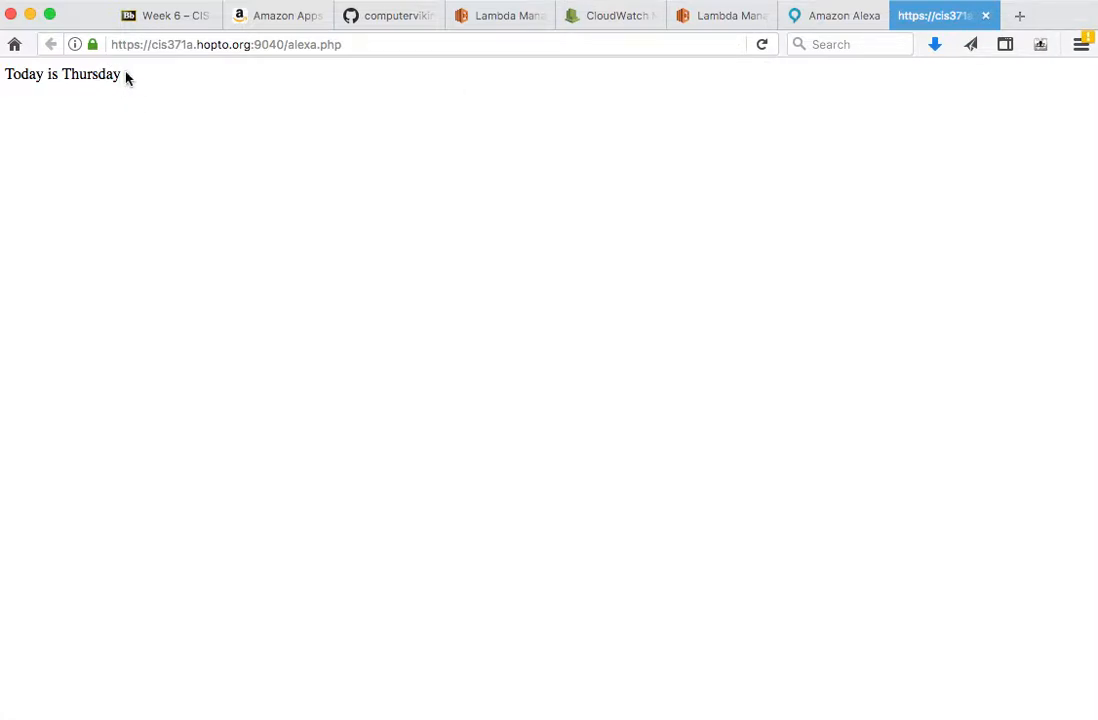
pyautogui.click(280, 44)
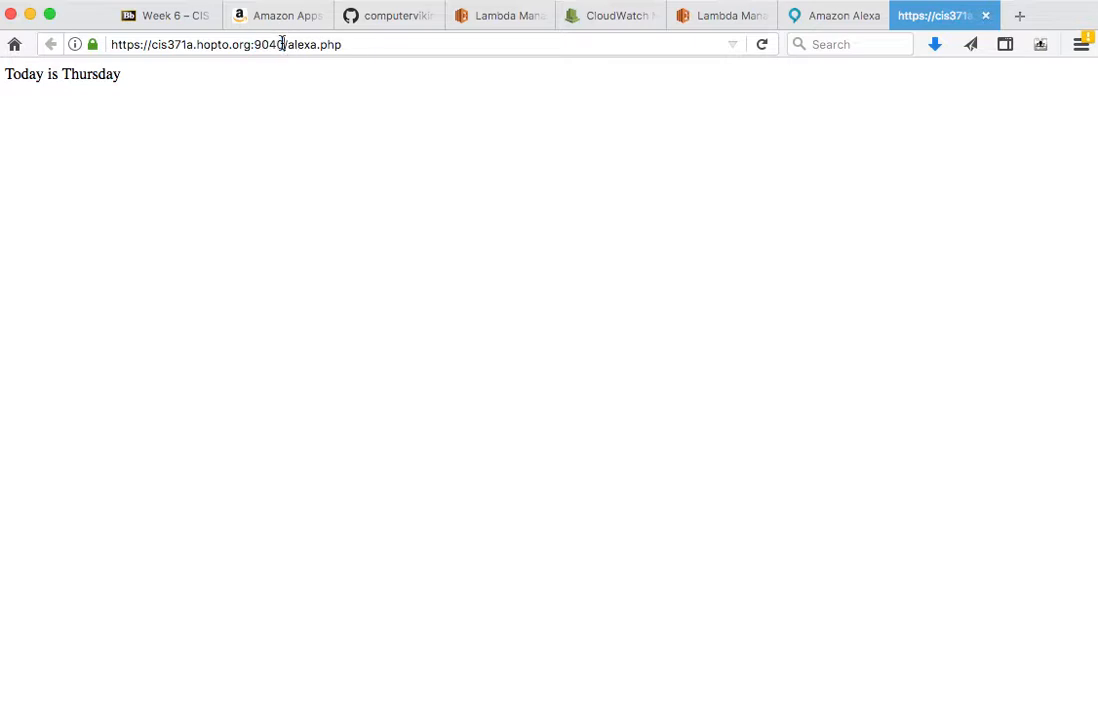
pyautogui.click(500, 16)
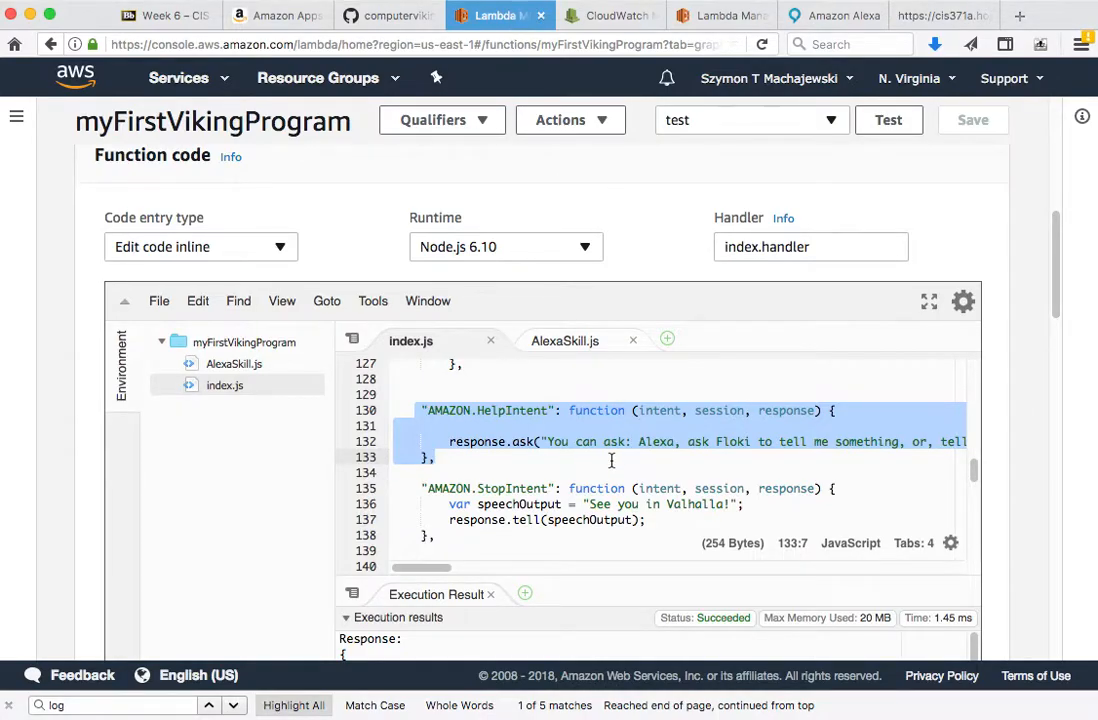
# Locate the getHelpData snippet on the Week 6 assignment page.
pyautogui.click(164, 16)
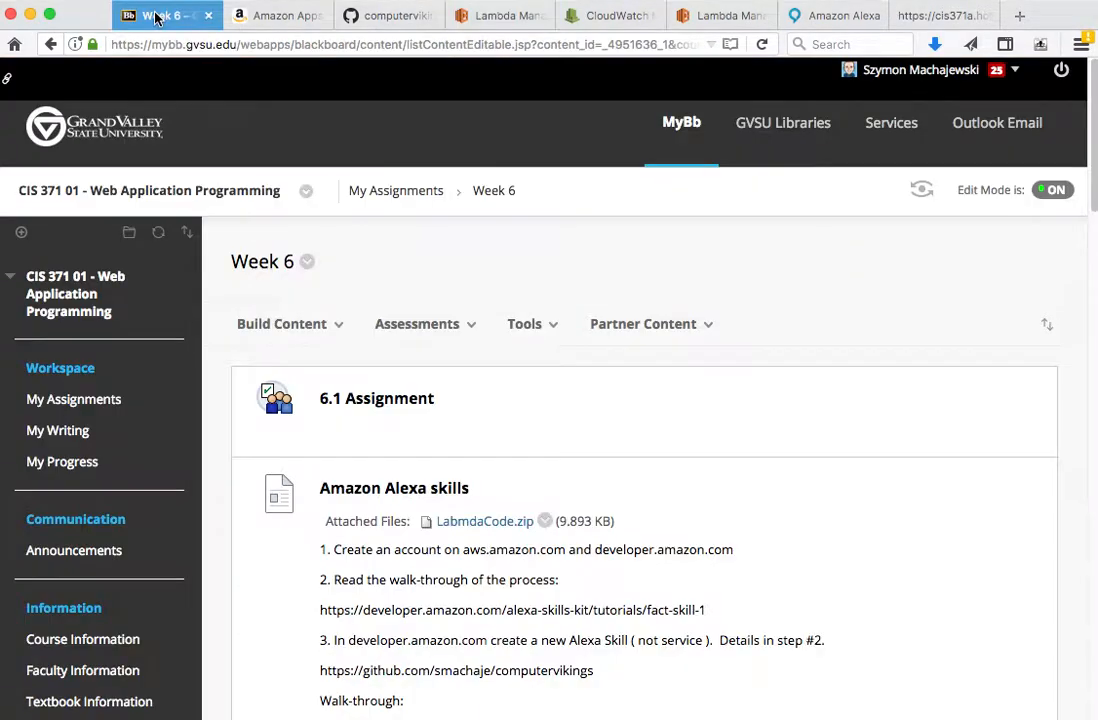
pyautogui.scroll(-3)
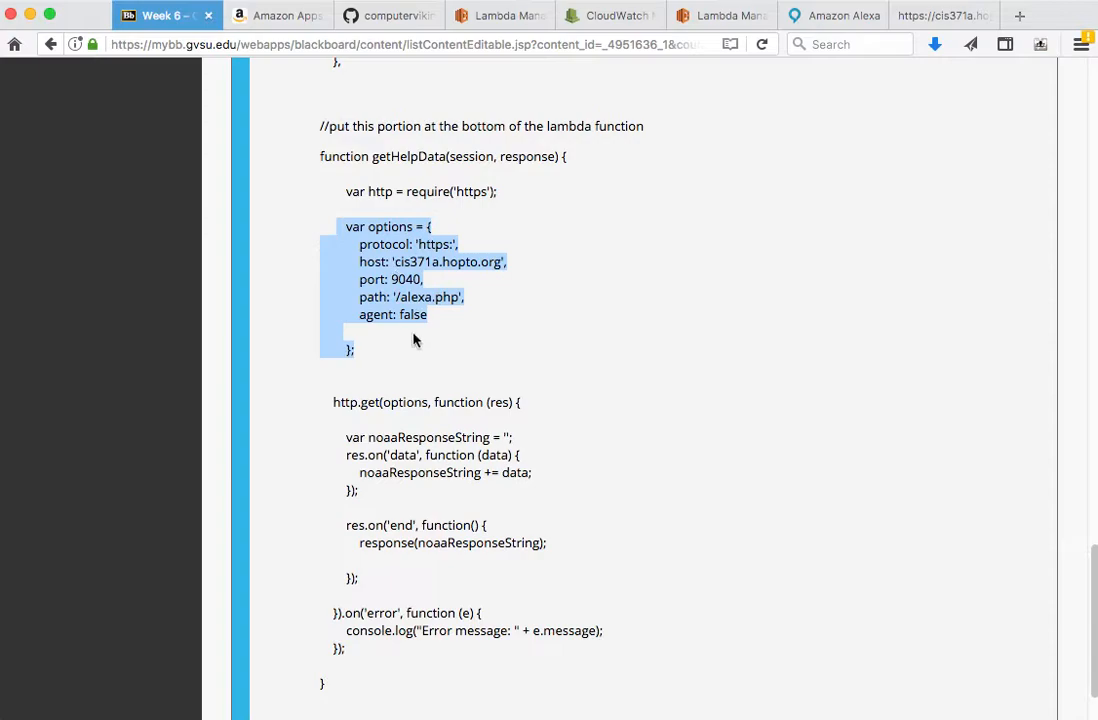
pyautogui.moveTo(372, 428)
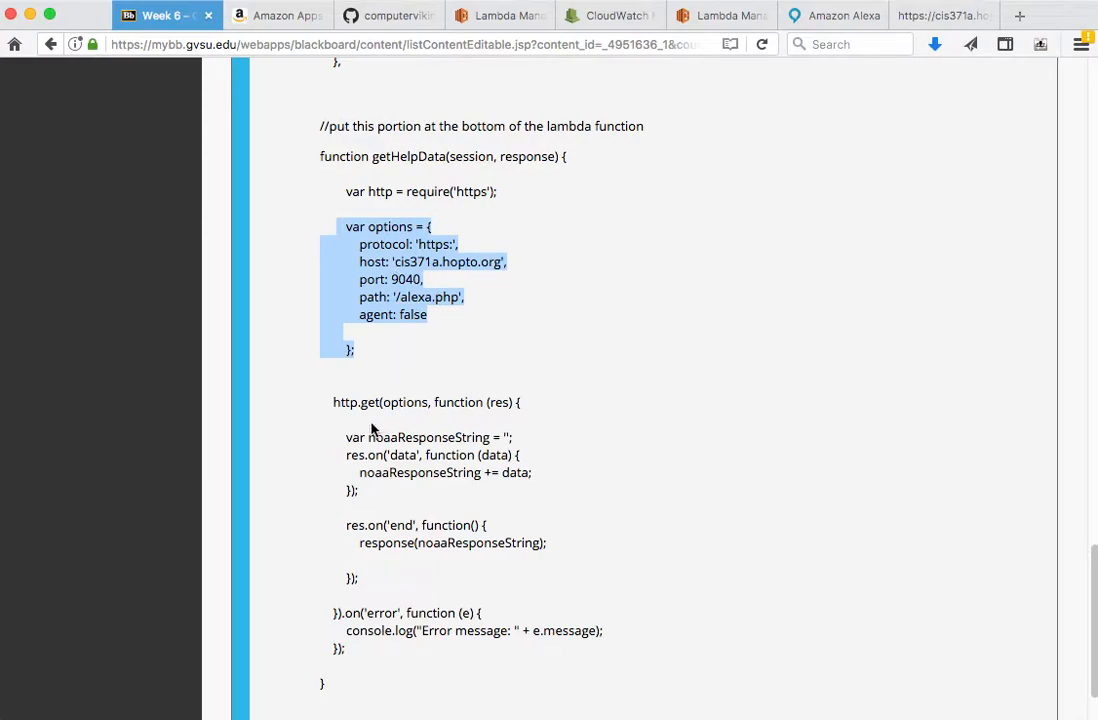
pyautogui.click(344, 436)
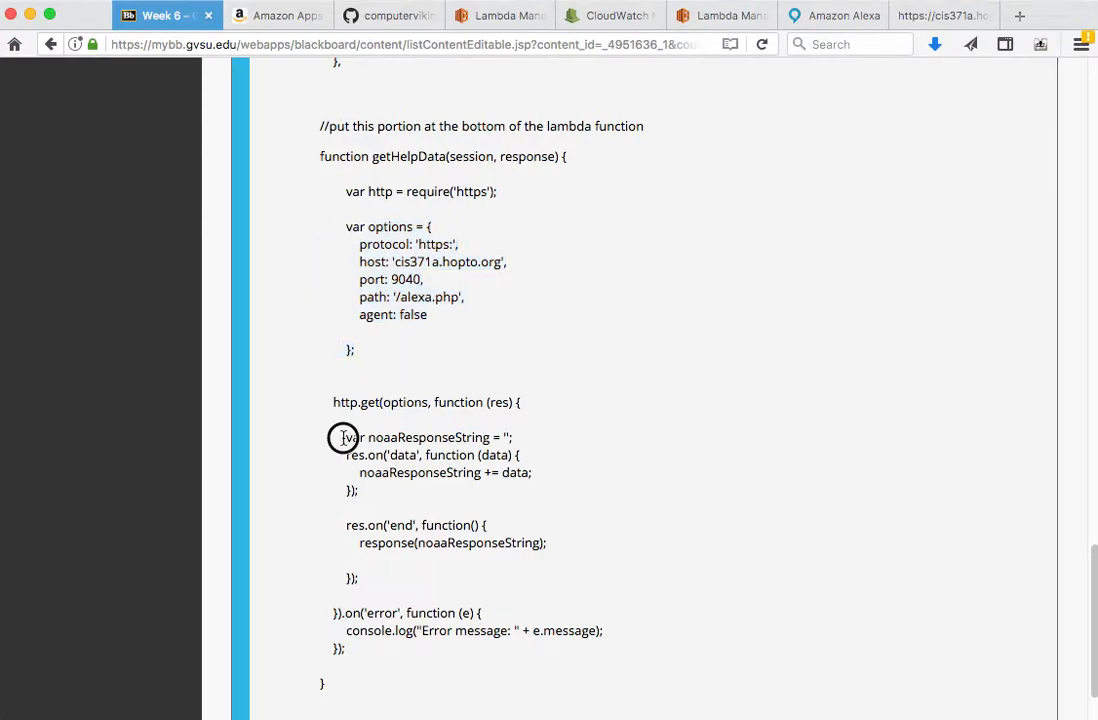
# Copy the whole getHelpData function for pasting into index.js.
pyautogui.moveTo(344, 436); pyautogui.dragTo(436, 490)
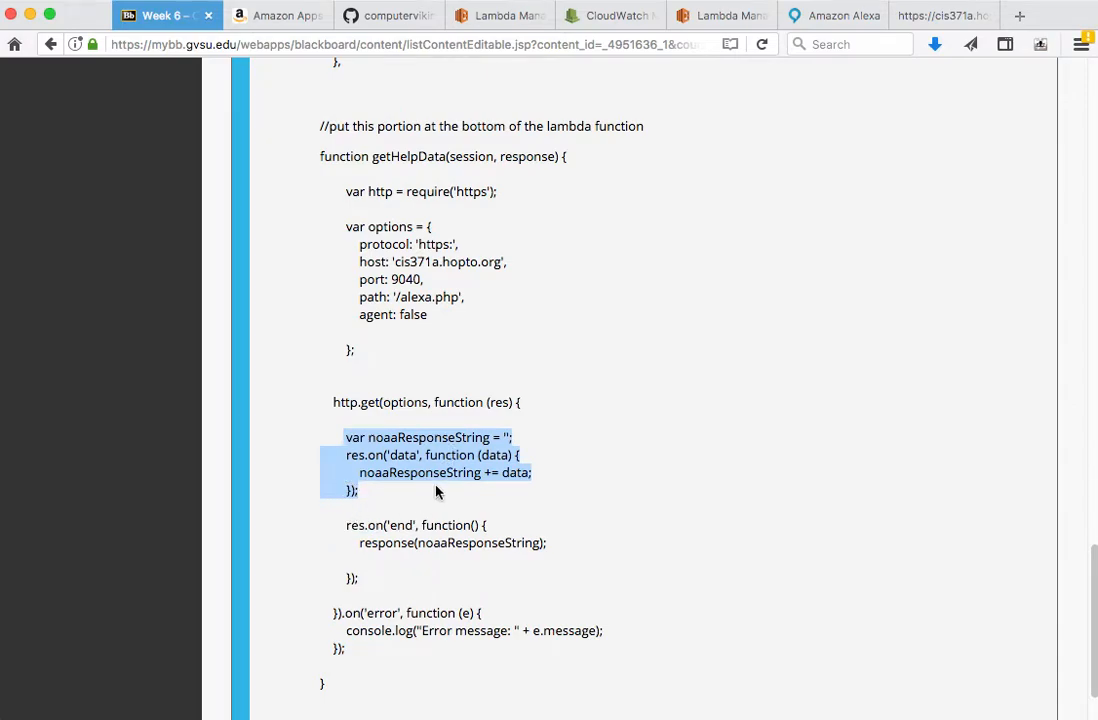
pyautogui.moveTo(444, 506)
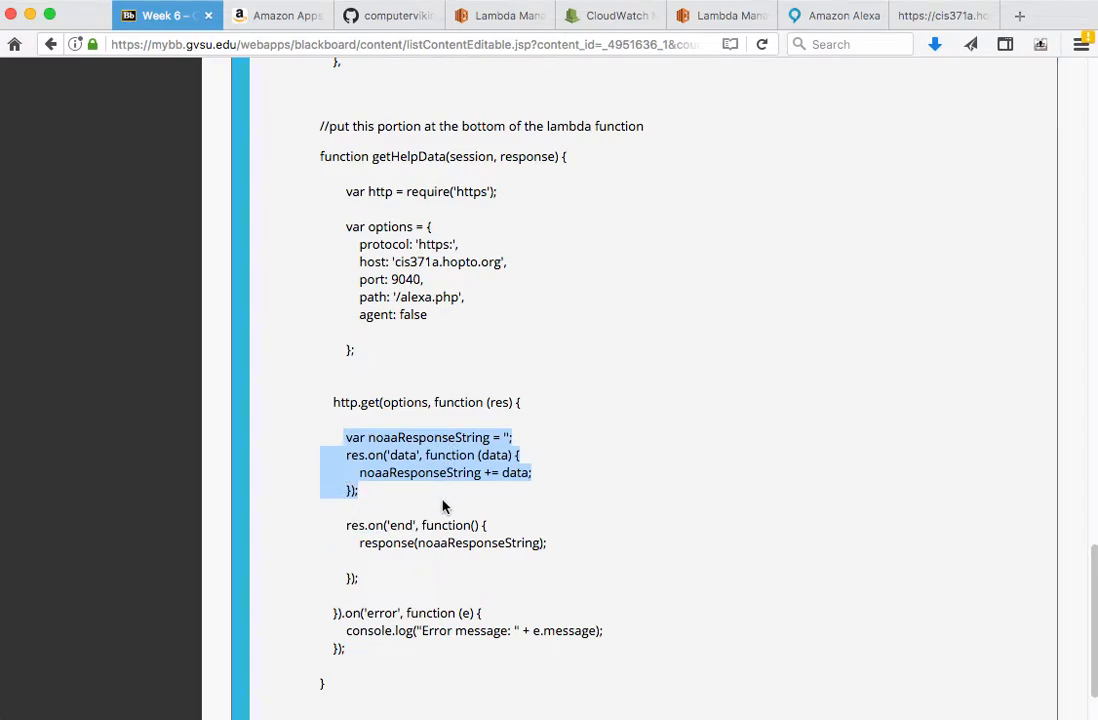
pyautogui.click(318, 172)
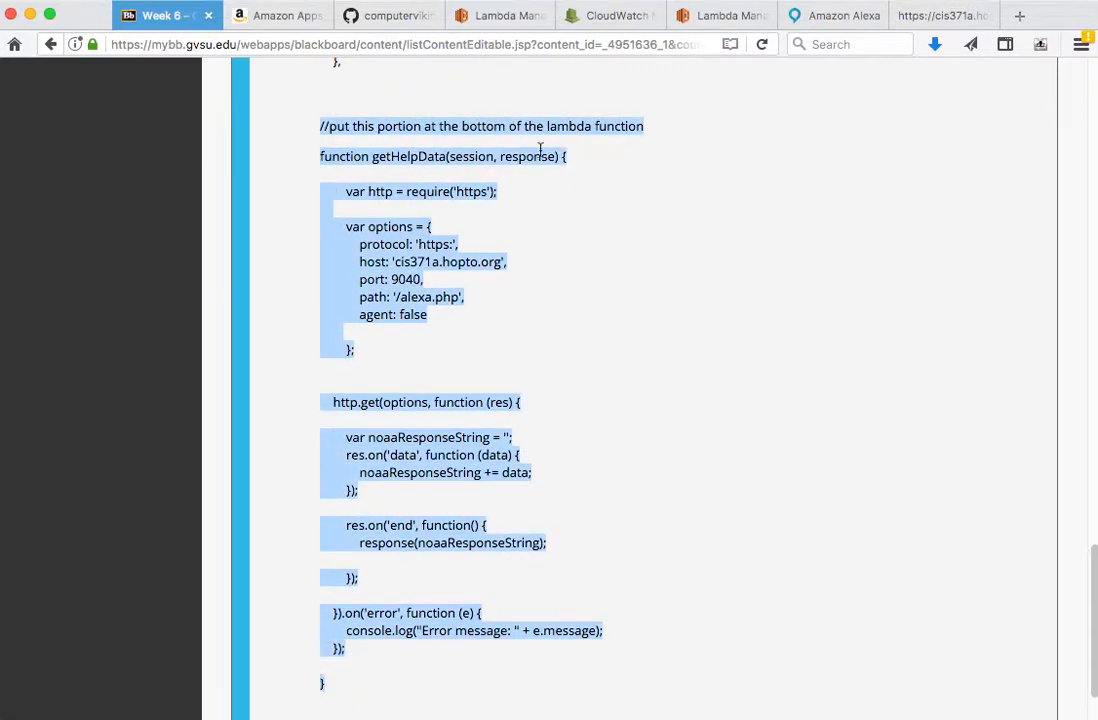
pyautogui.click(500, 16)
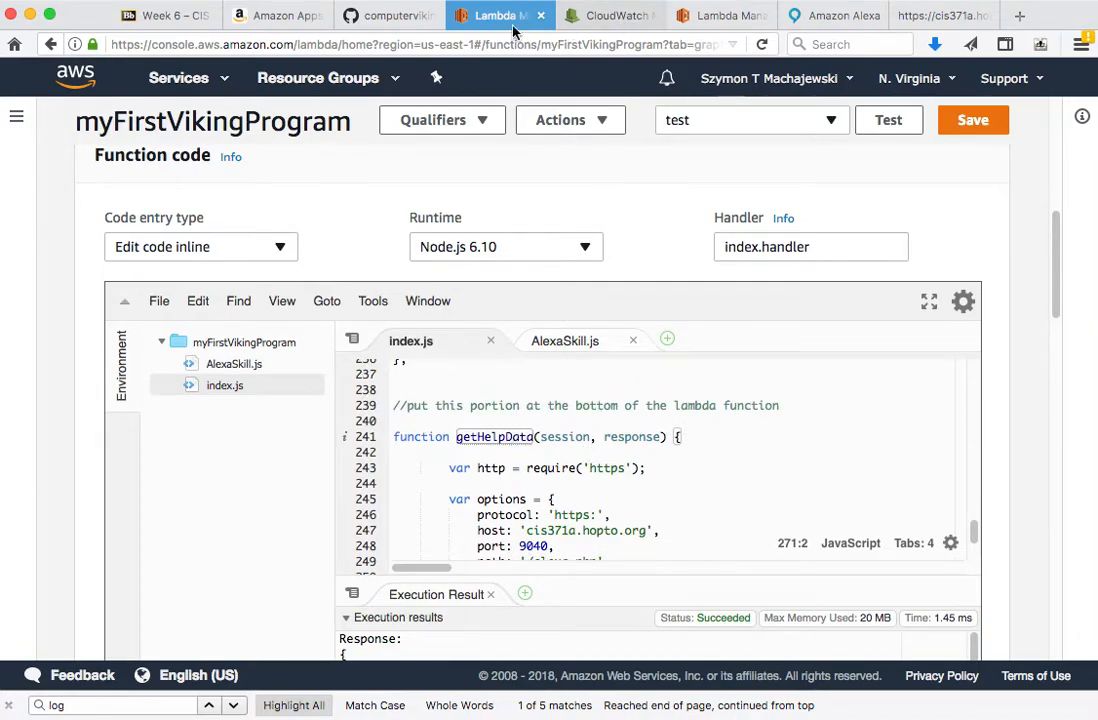
# Copy the replacement HelpIntent body calling getHelpData into the Lambda code.
pyautogui.click(164, 16)
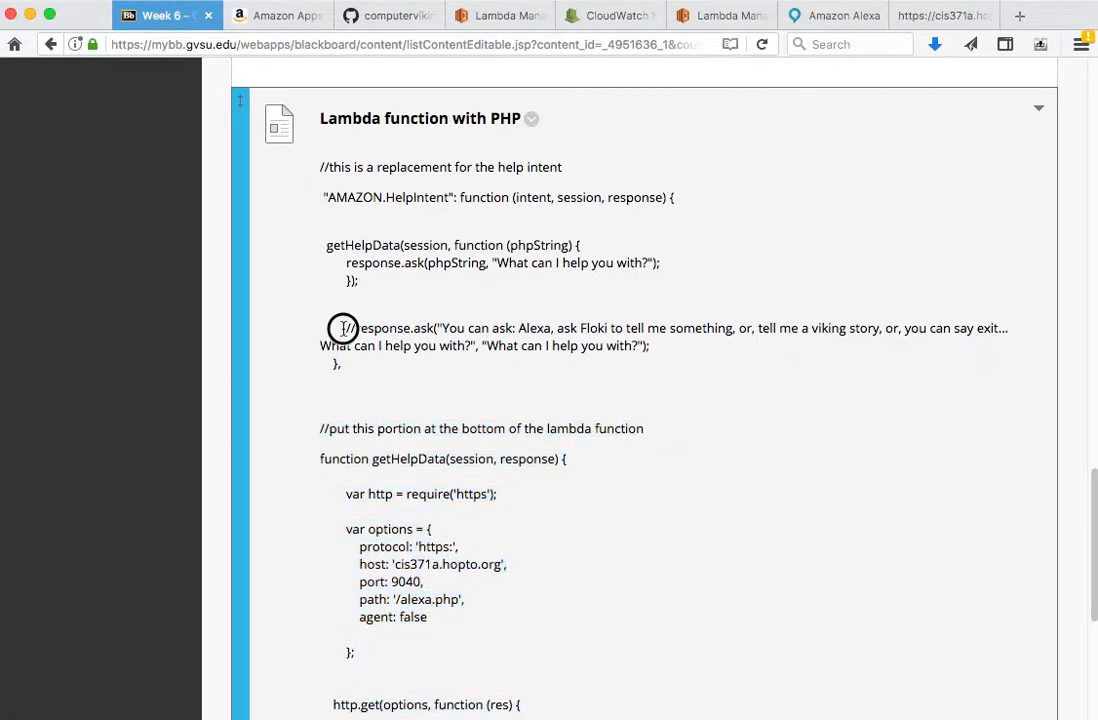
pyautogui.moveTo(344, 328); pyautogui.dragTo(648, 344)
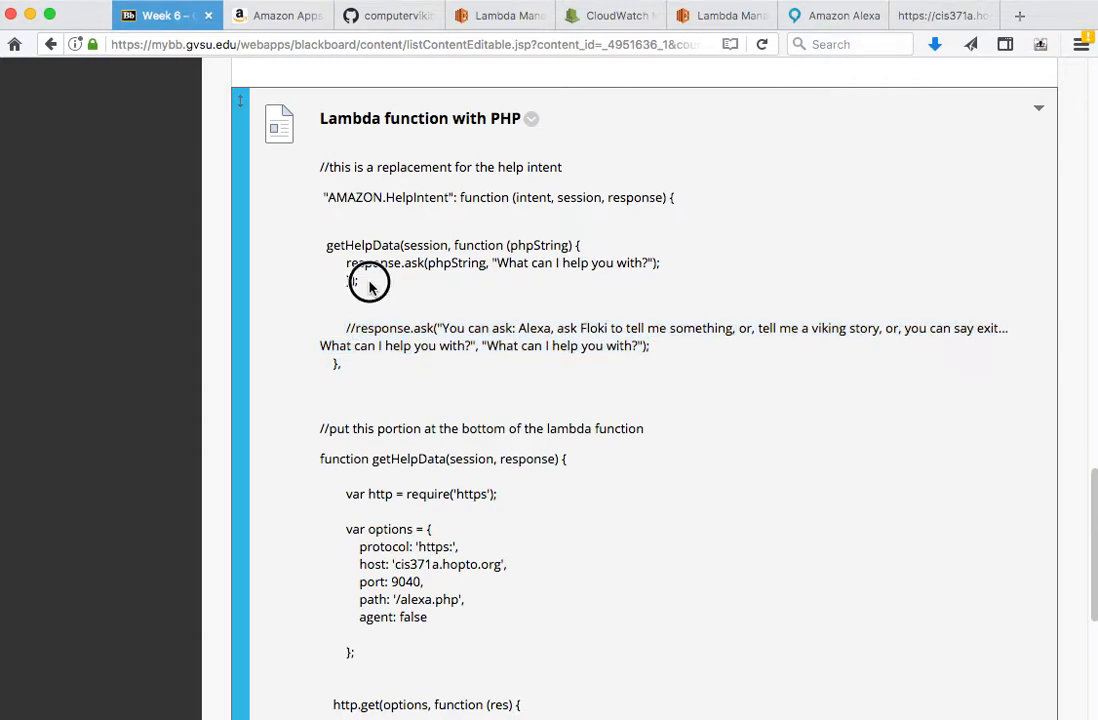
pyautogui.moveTo(320, 244); pyautogui.dragTo(360, 280)
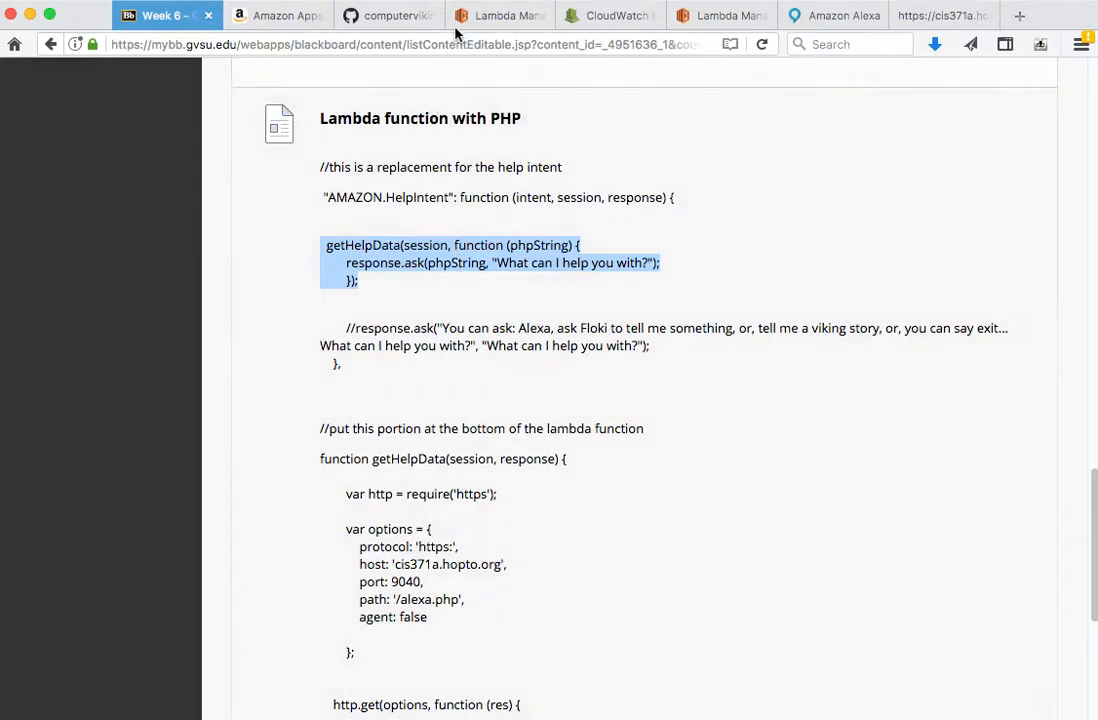
pyautogui.click(500, 16)
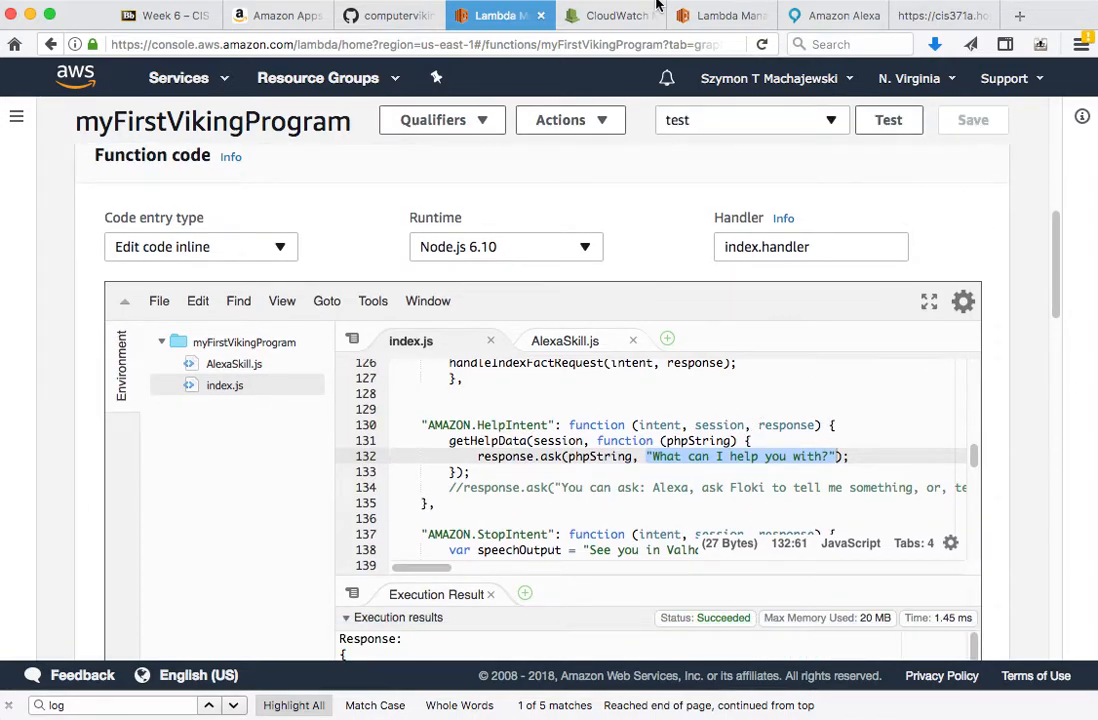
# Resend the 'help' utterance so the skill answers 'Today is Thursday'.
pyautogui.click(278, 16)
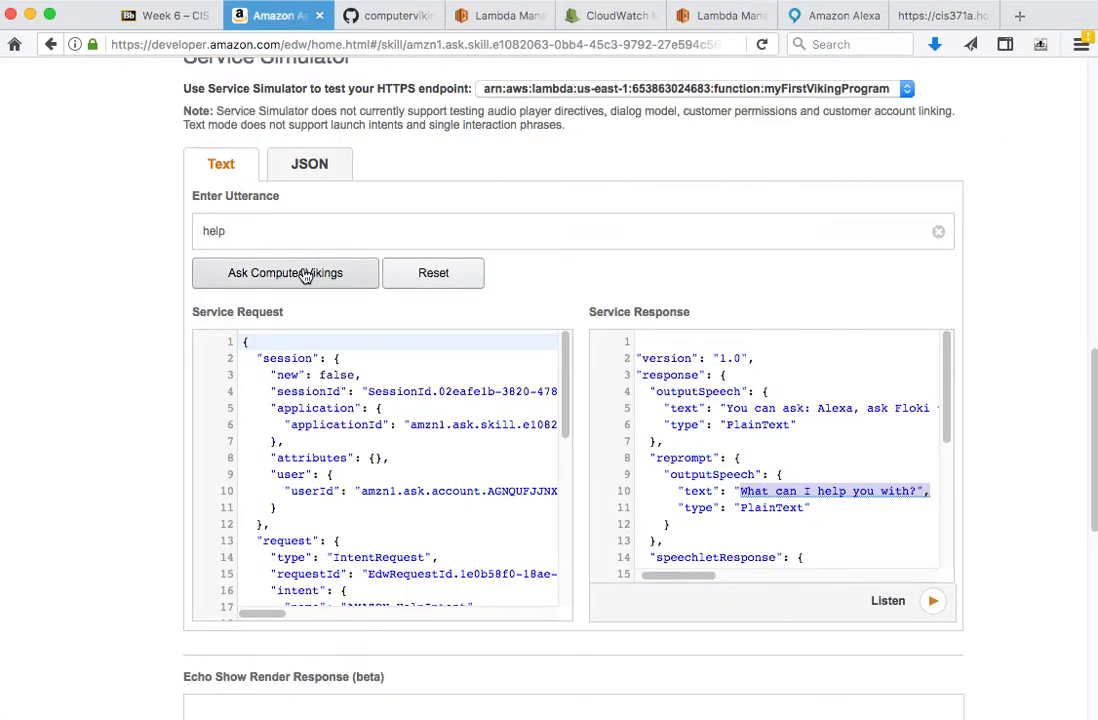
pyautogui.click(284, 272)
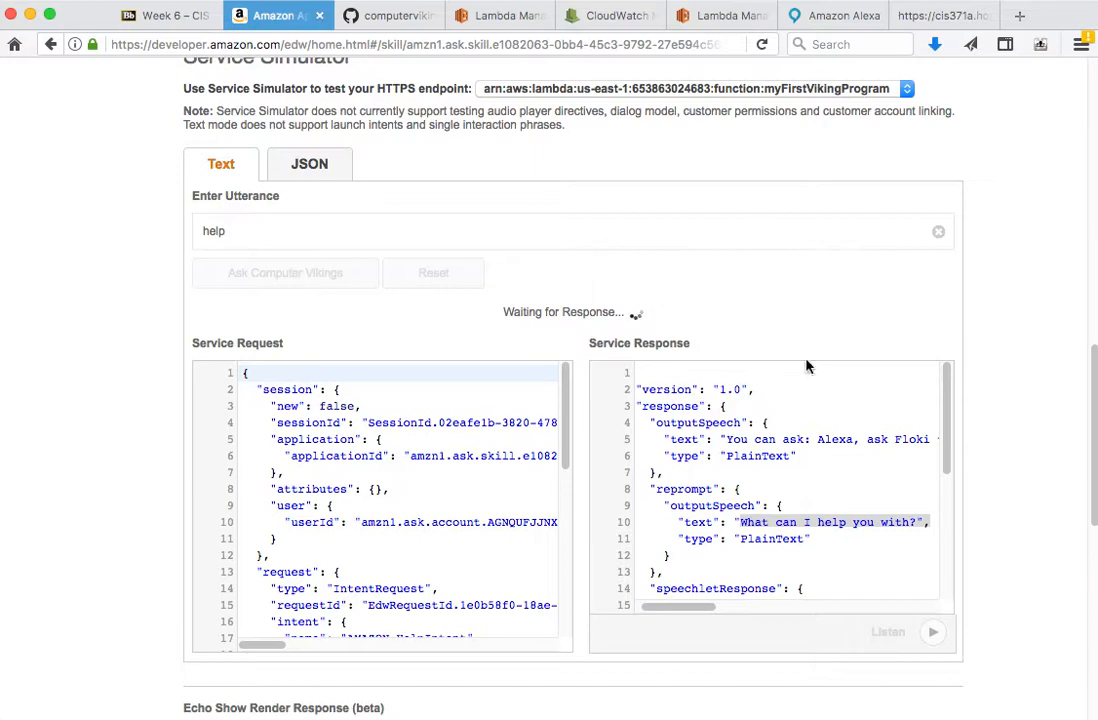
pyautogui.click(284, 272)
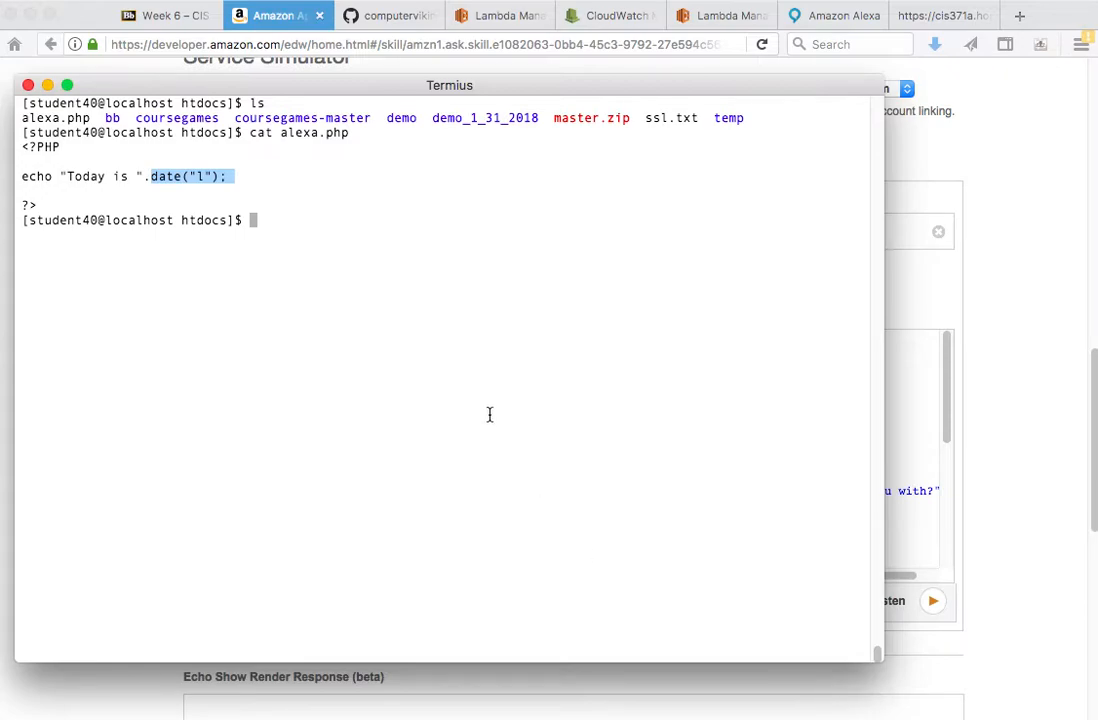
# Edit alexa.php in vi to echo "hello world" instead of the date, and save it.
pyautogui.write('v')
pyautogui.write('echo')
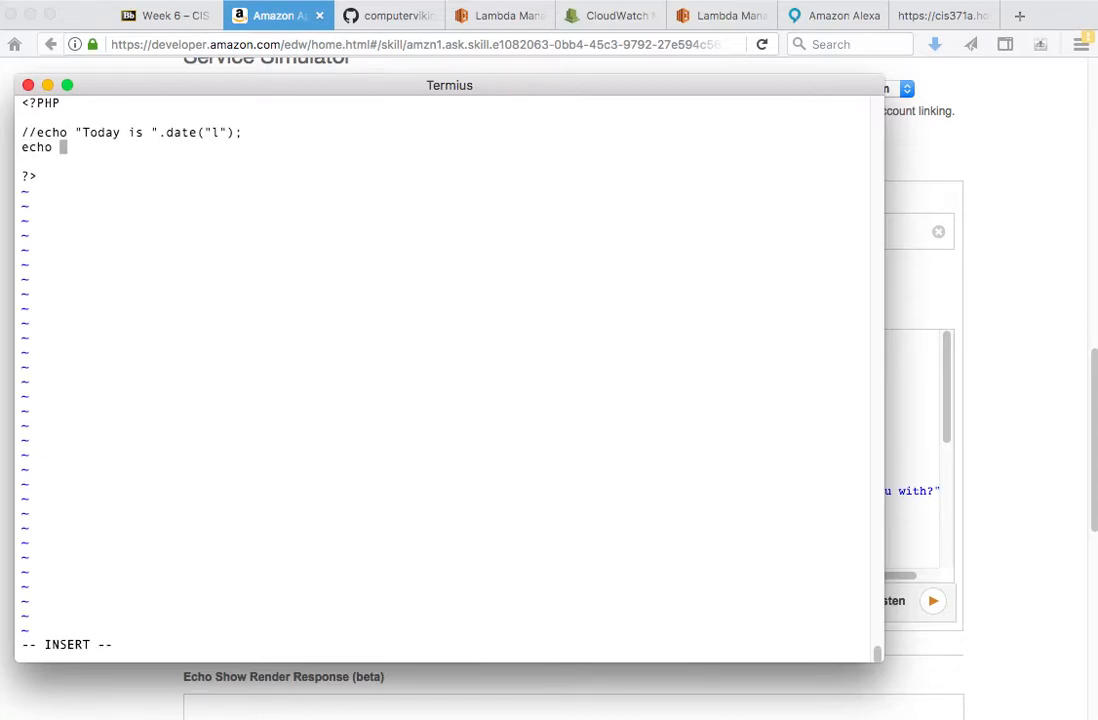
pyautogui.write('"hello wo')
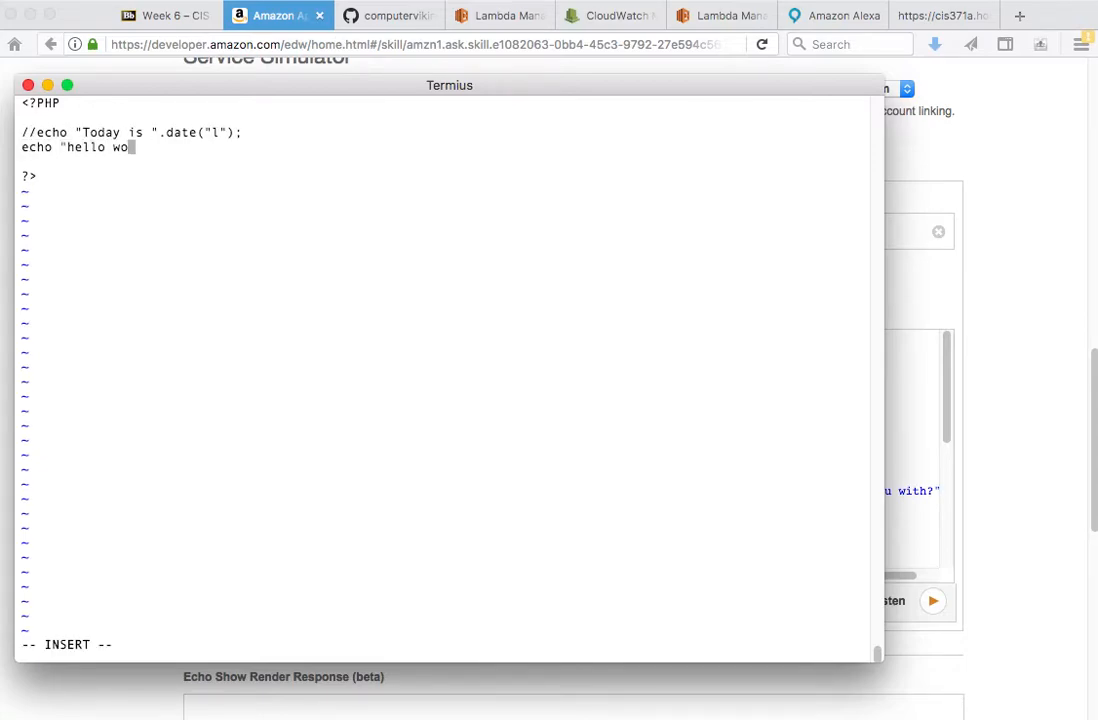
pyautogui.write('rld";')
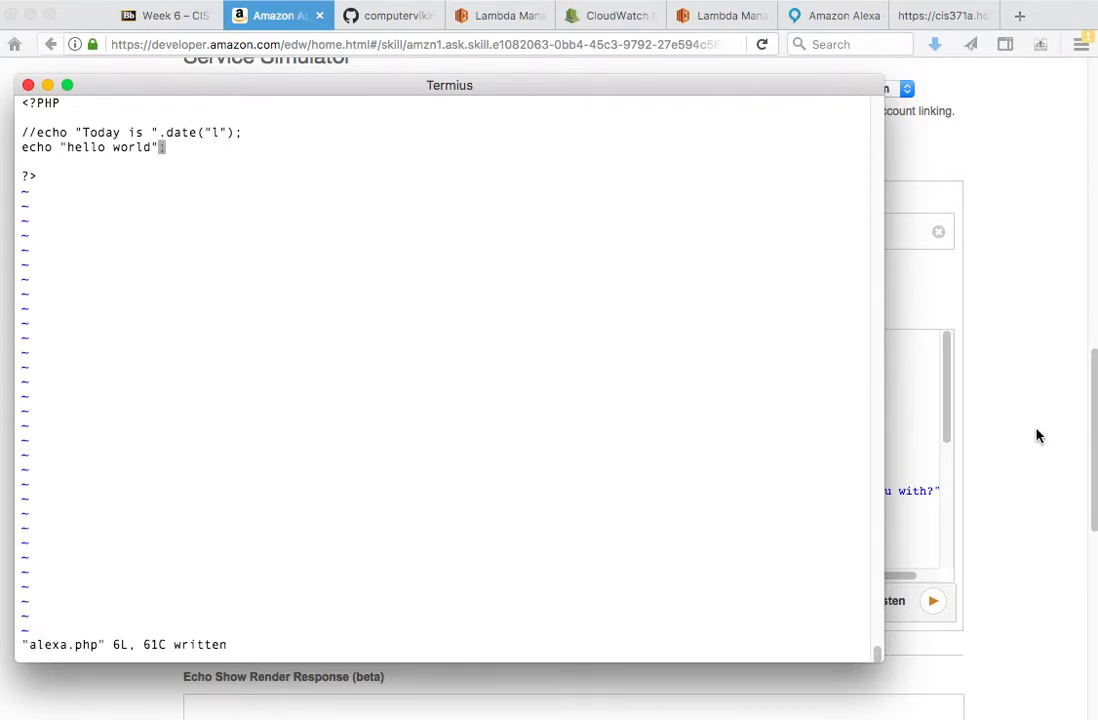
pyautogui.click(500, 16)
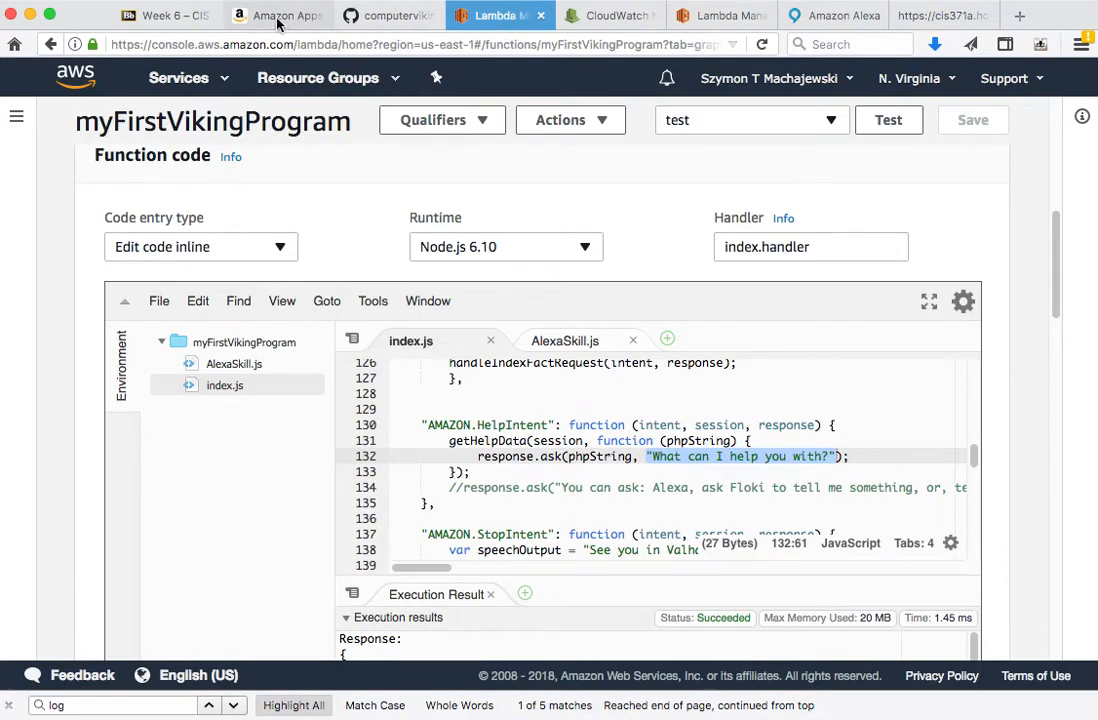
# Resend 'help' in the simulator and confirm the response is 'hello world'.
pyautogui.click(278, 16)
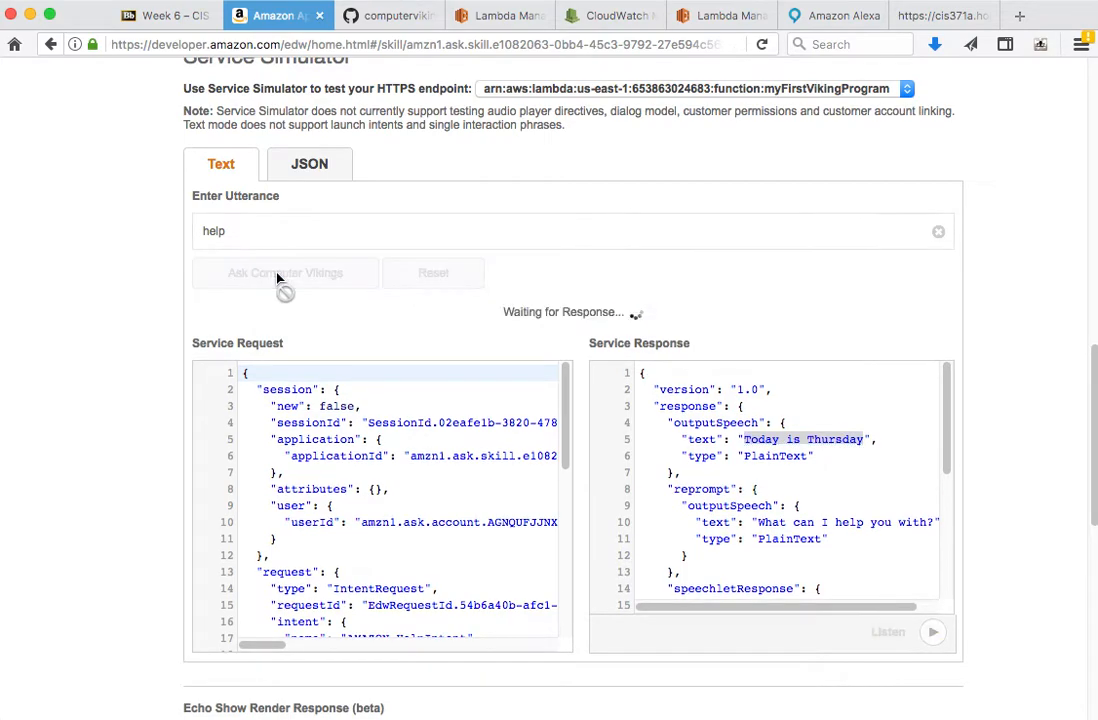
pyautogui.click(284, 272)
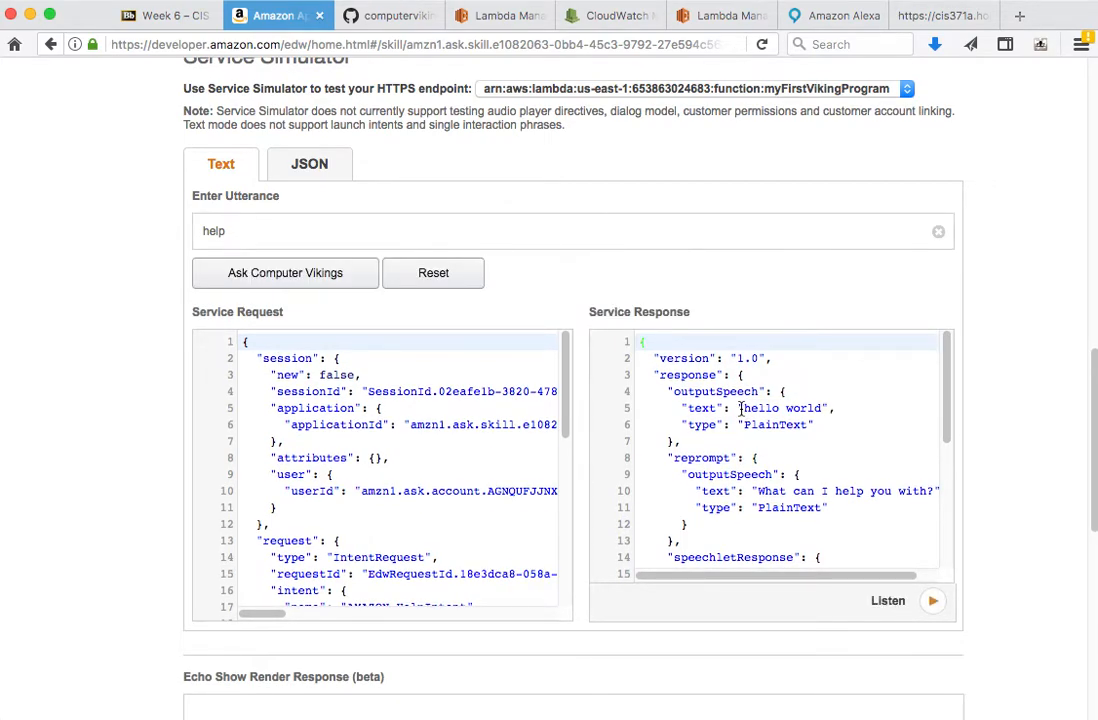
pyautogui.doubleClick(784, 408)
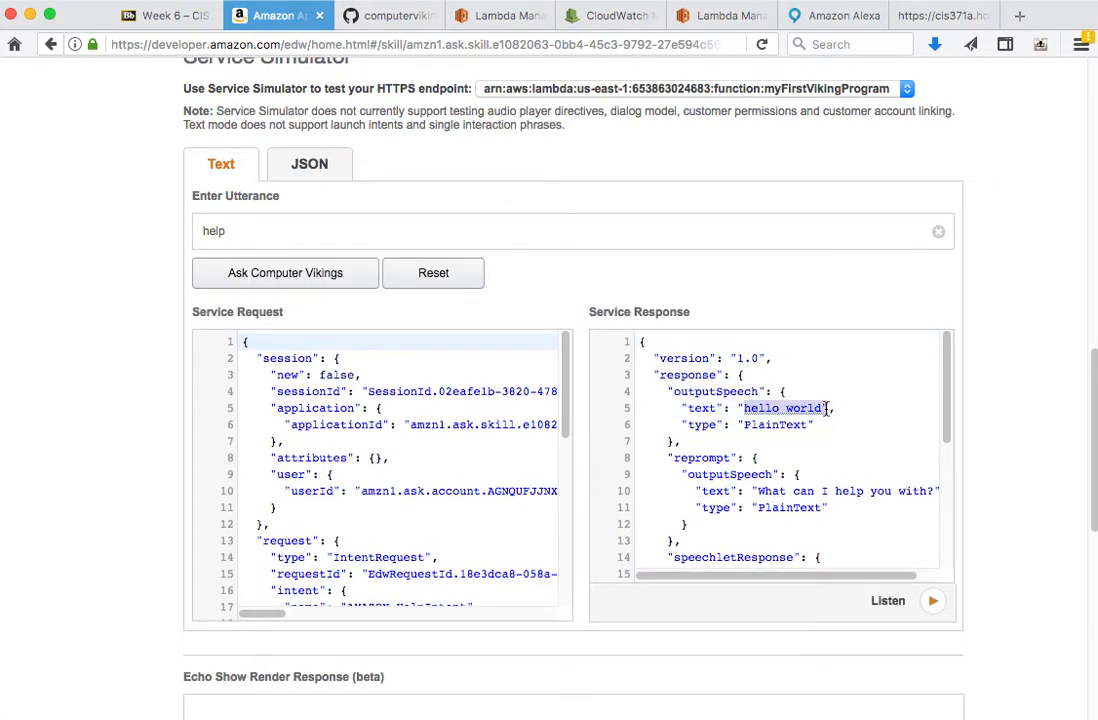